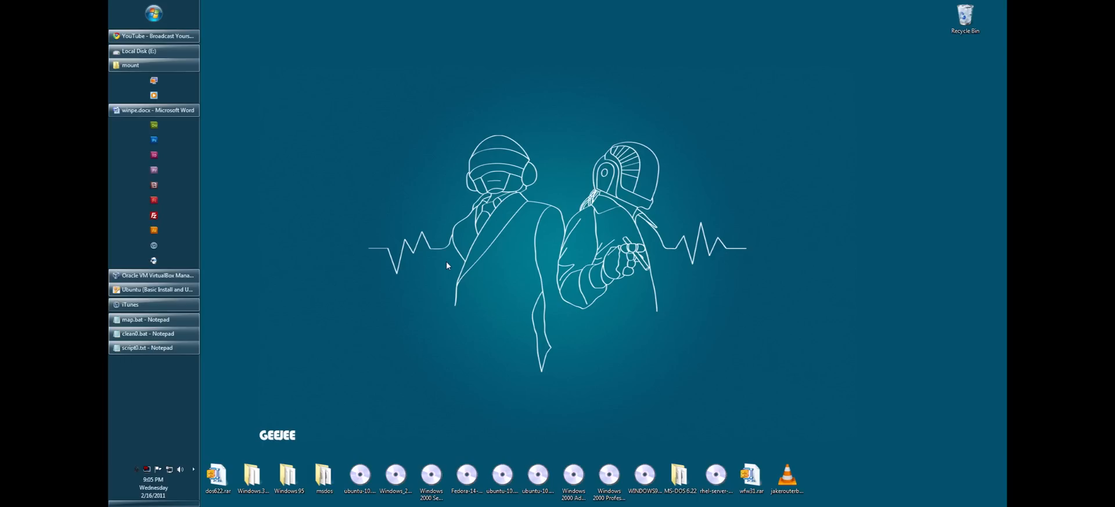
pyautogui.moveTo(362, 48)
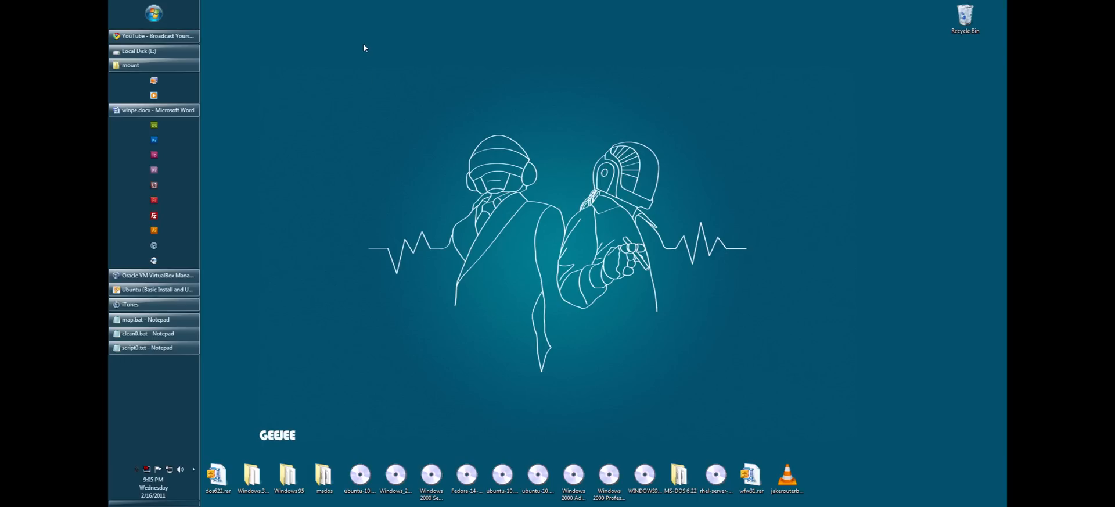
pyautogui.moveTo(249, 27)
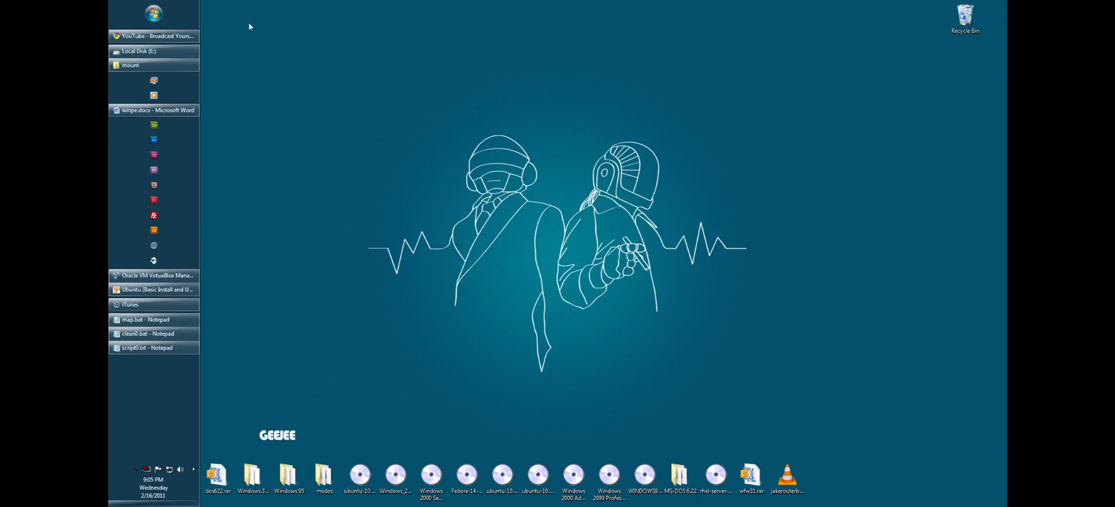
pyautogui.moveTo(231, 14)
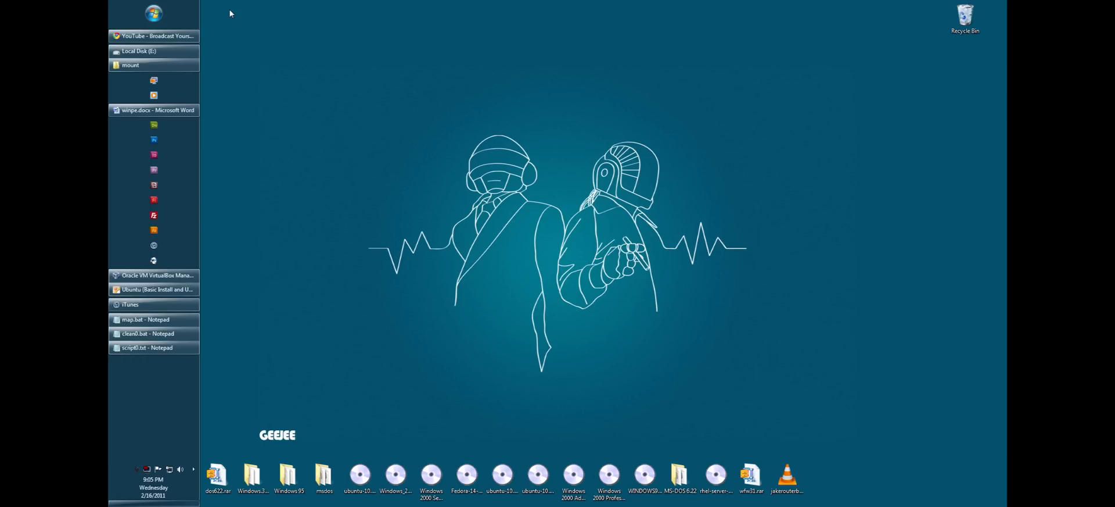
pyautogui.moveTo(565, 238)
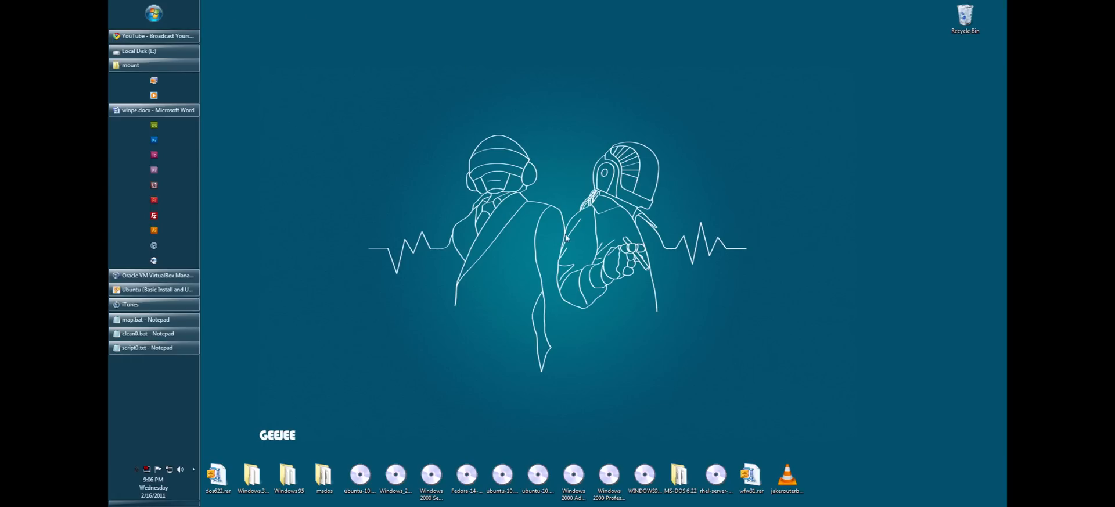
pyautogui.moveTo(440, 5)
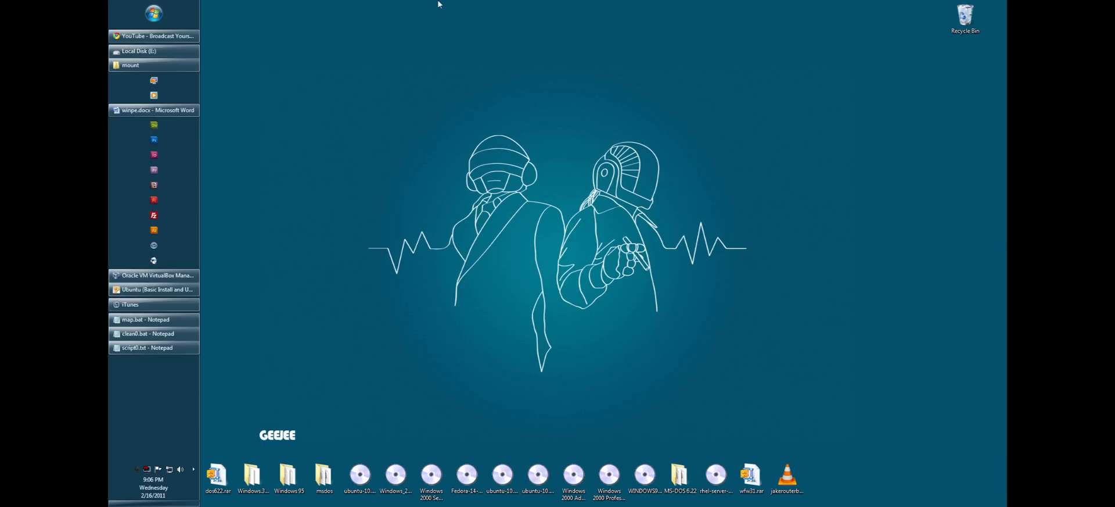
pyautogui.moveTo(348, 61)
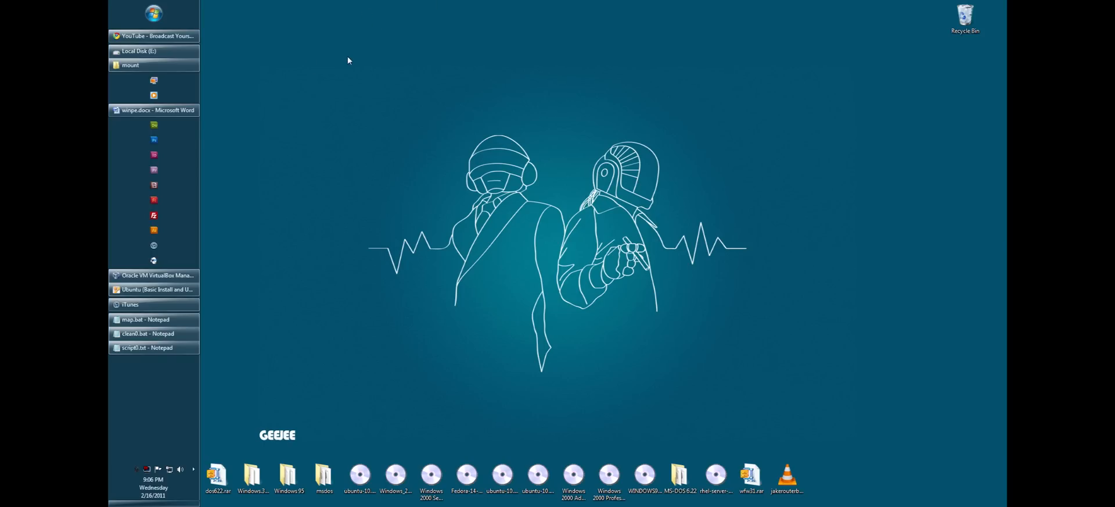
# - Open All Programs and expand the Microsoft Deployment Toolkit program group
pyautogui.click(153, 12)
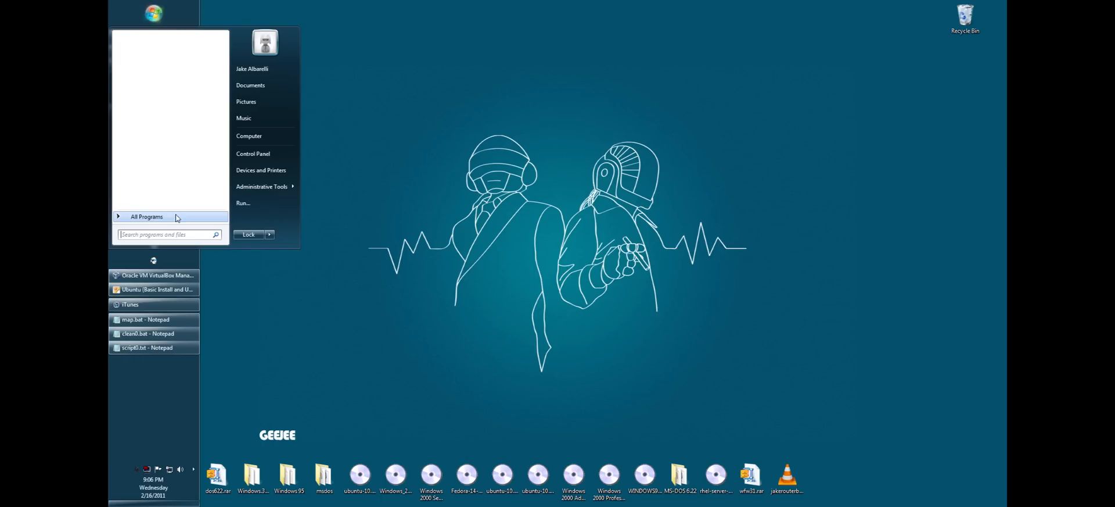
pyautogui.click(146, 216)
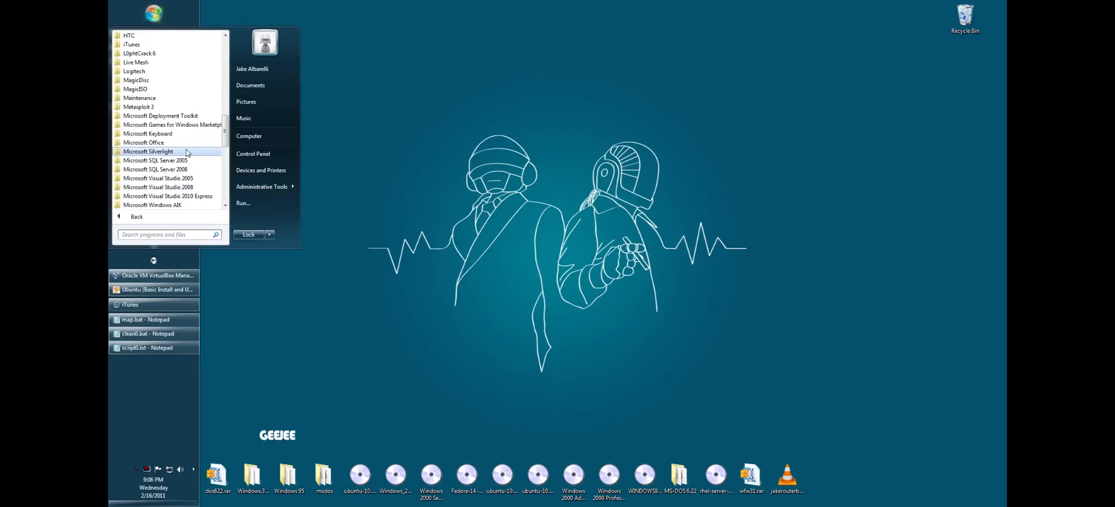
pyautogui.moveTo(196, 119)
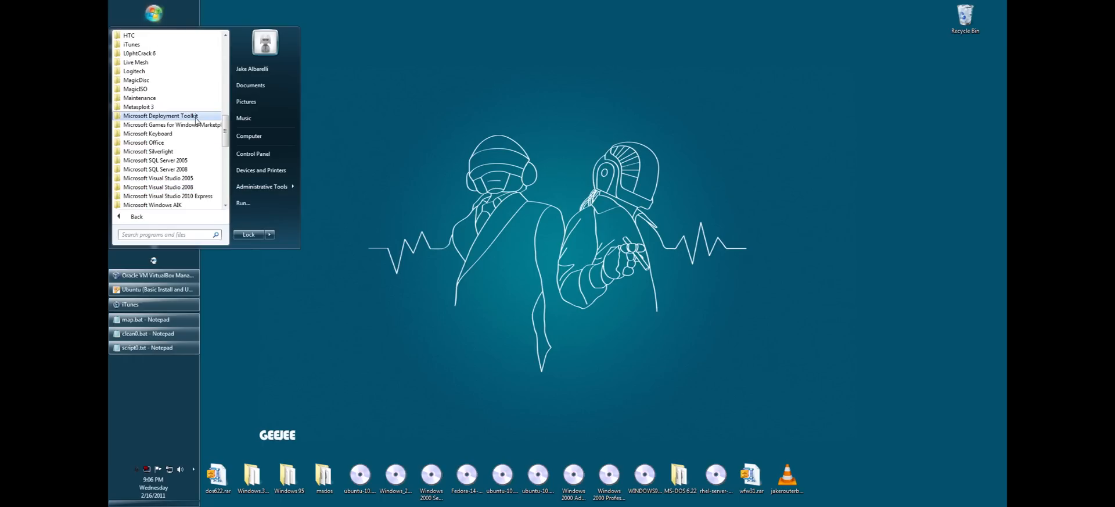
pyautogui.click(160, 115)
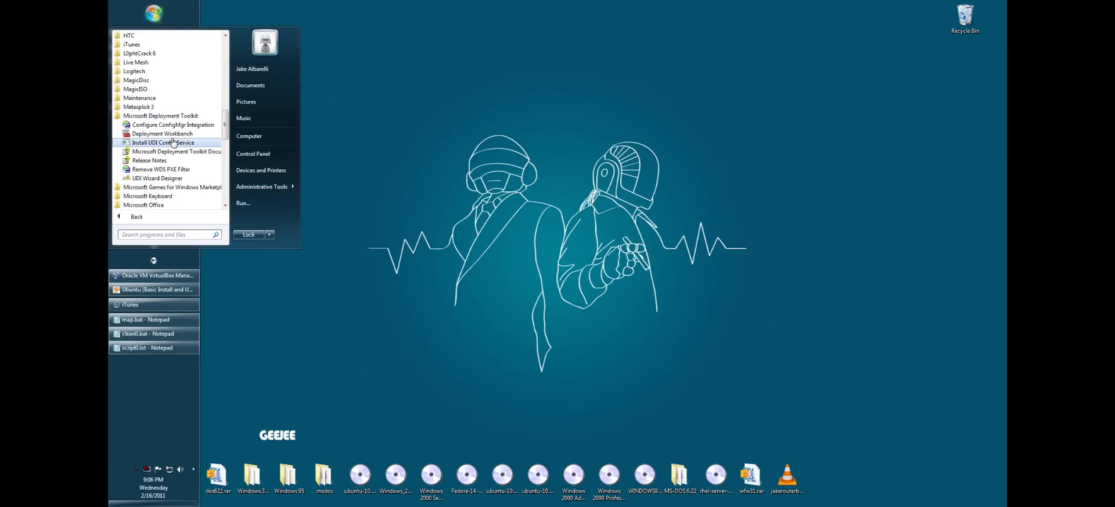
pyautogui.moveTo(171, 133)
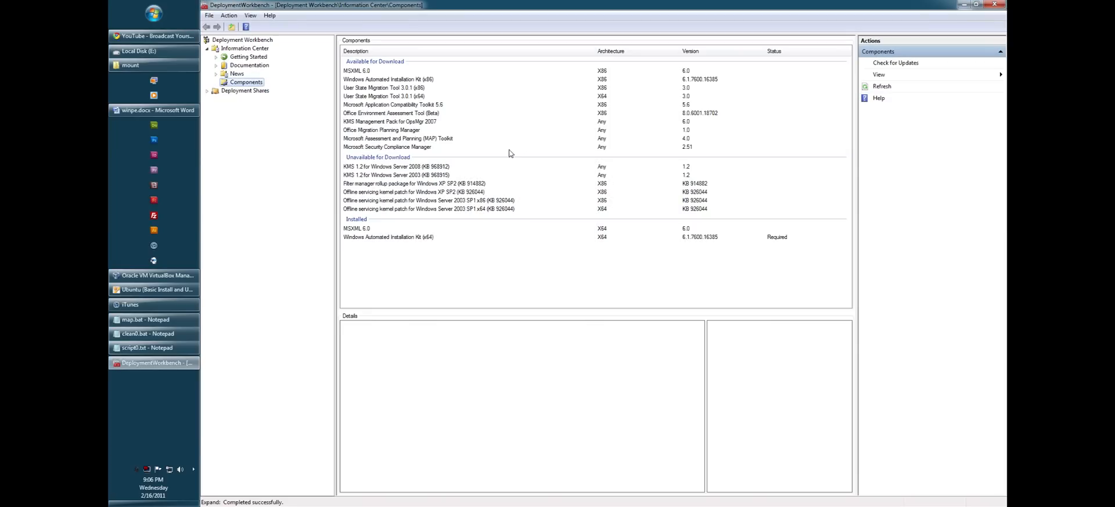
pyautogui.moveTo(442, 145)
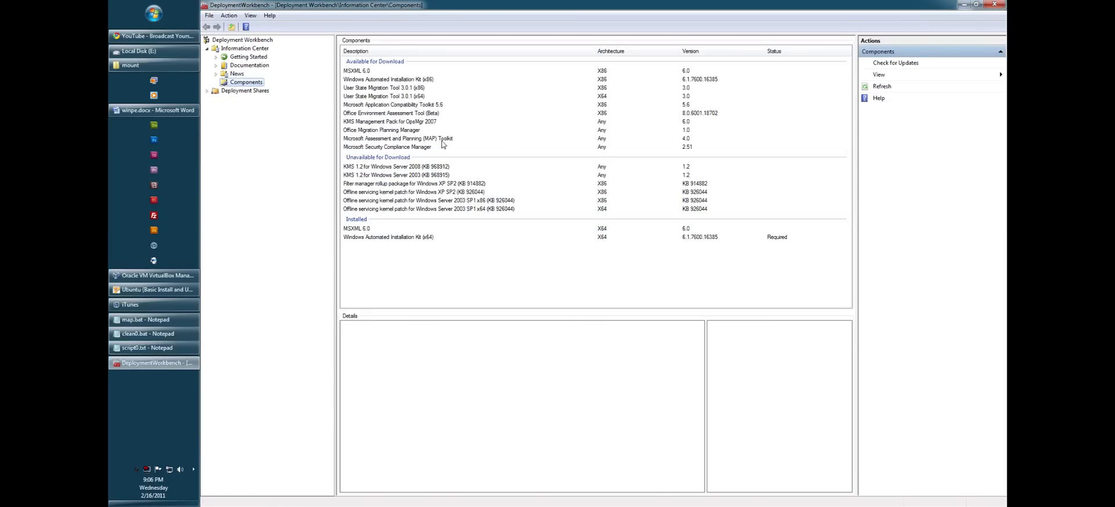
pyautogui.moveTo(405, 92)
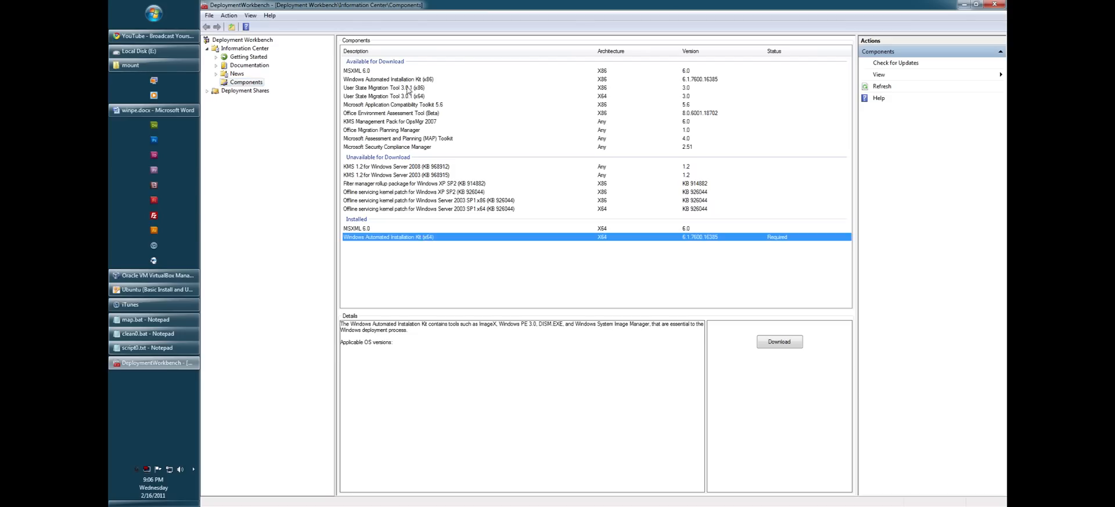
# - View Application Compatibility Toolkit 5.6 details, then the installed Windows Automated Installation Kit (x64)
pyautogui.click(391, 104)
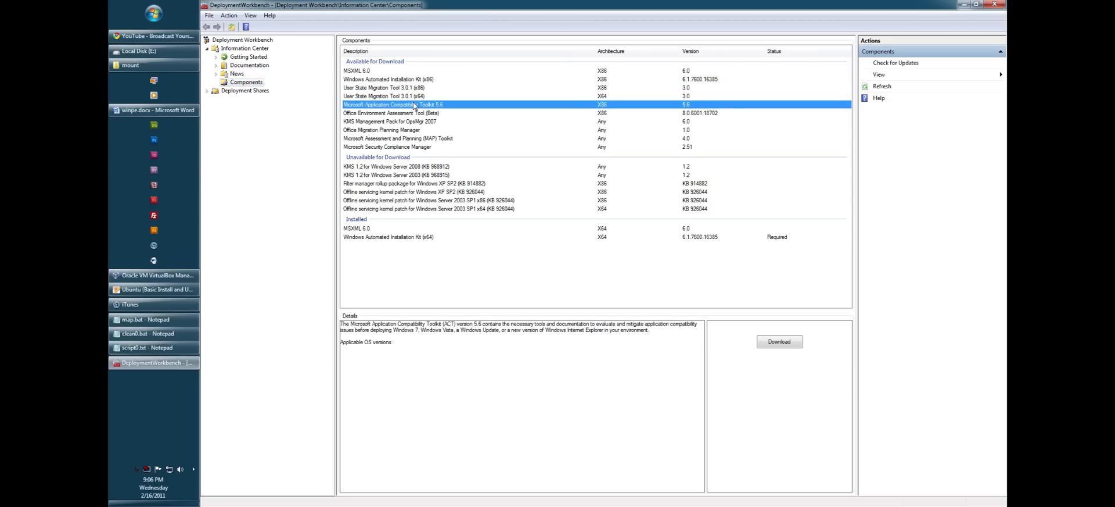
pyautogui.click(389, 236)
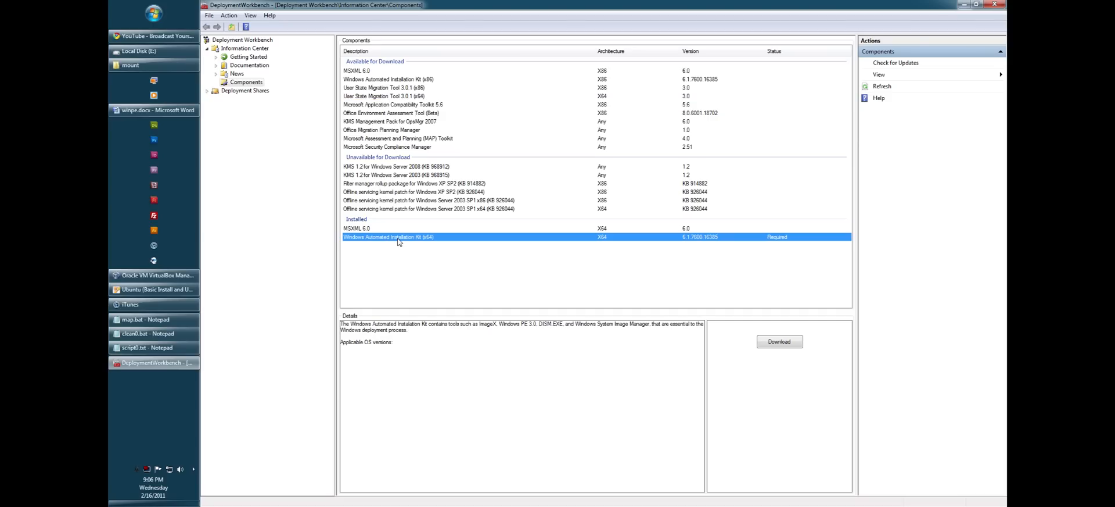
pyautogui.moveTo(621, 197)
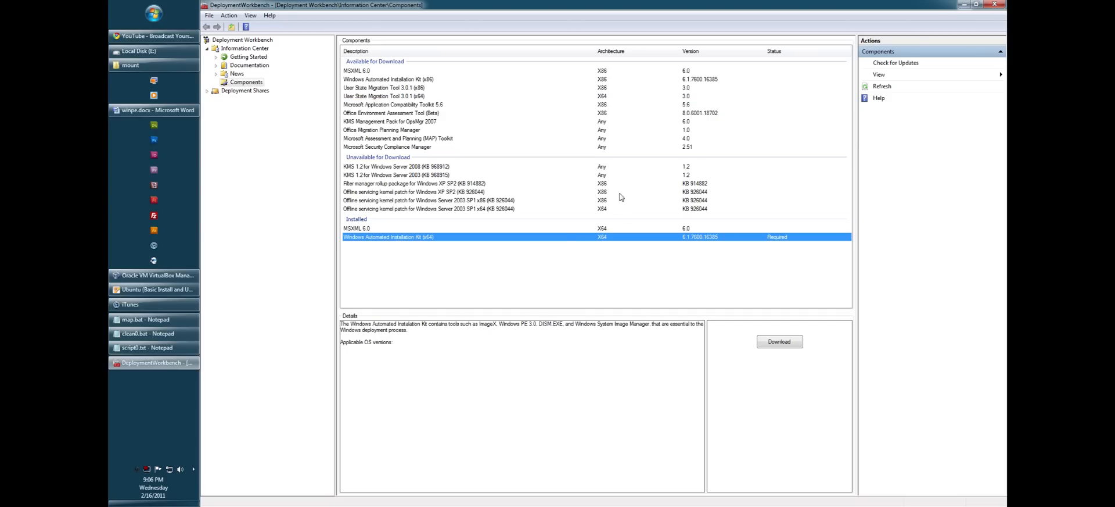
pyautogui.moveTo(474, 117)
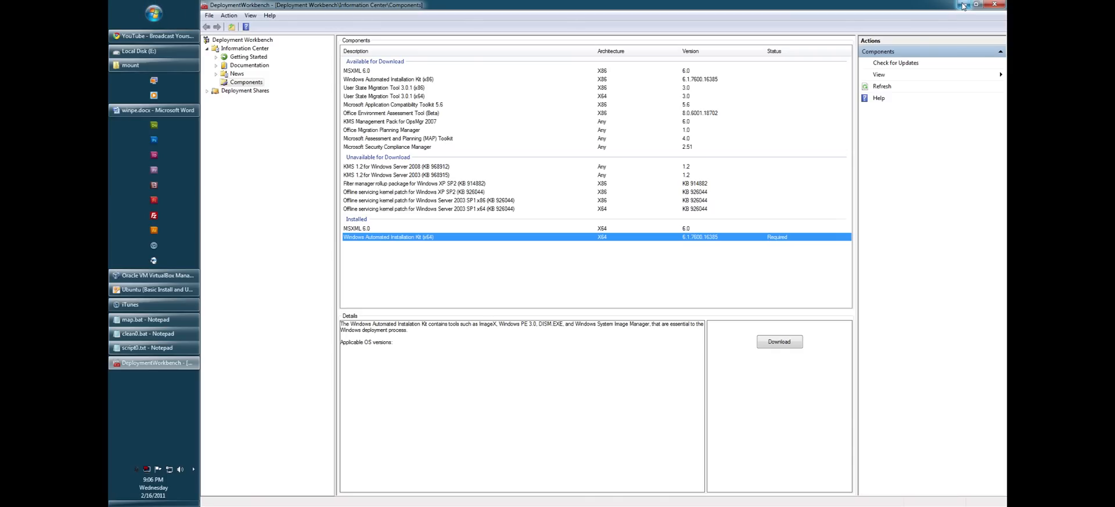
pyautogui.moveTo(966, 5)
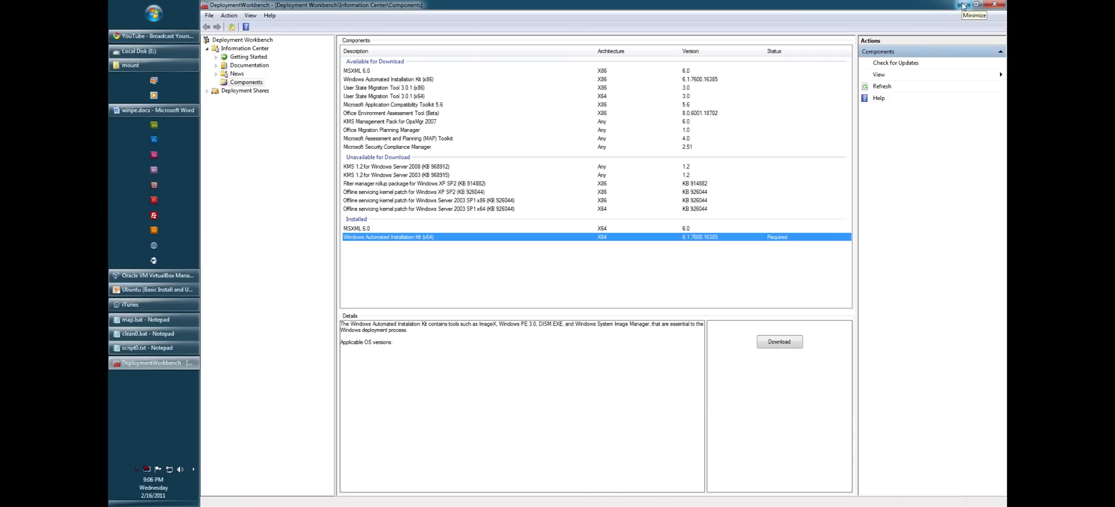
# - Minimize Deployment Workbench and launch the Windows AIK Deployment Tools Command Prompt
pyautogui.click(976, 4)
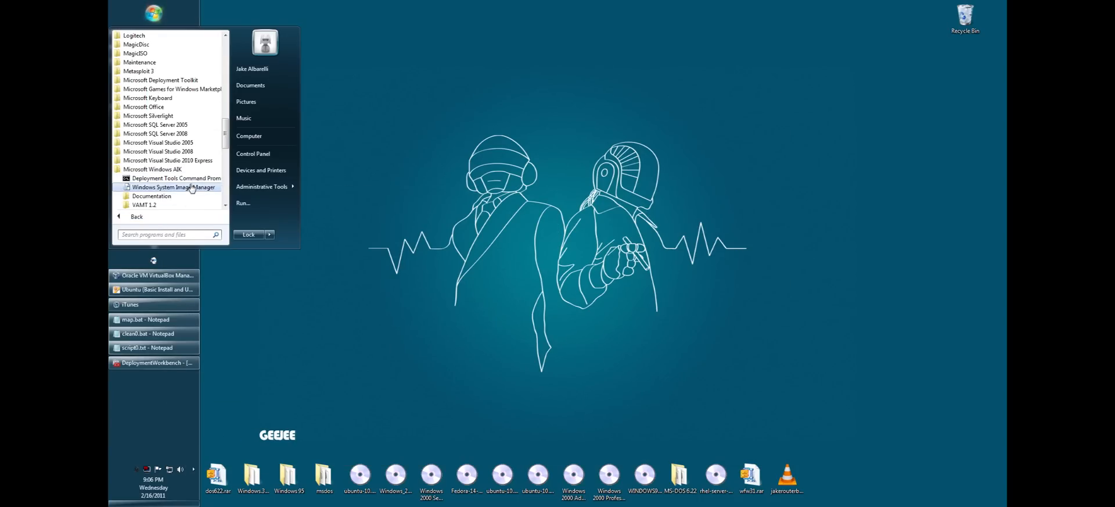
pyautogui.click(178, 178)
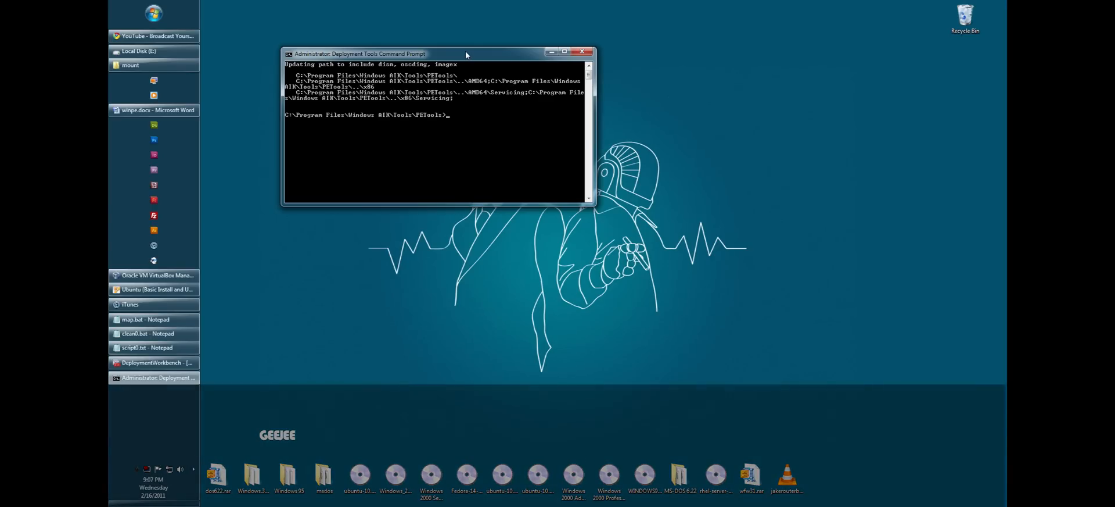
# - Run copype.cmd x86 c:\winpe_x86, clear the console, and open the Local Disk jump list
pyautogui.write('c')
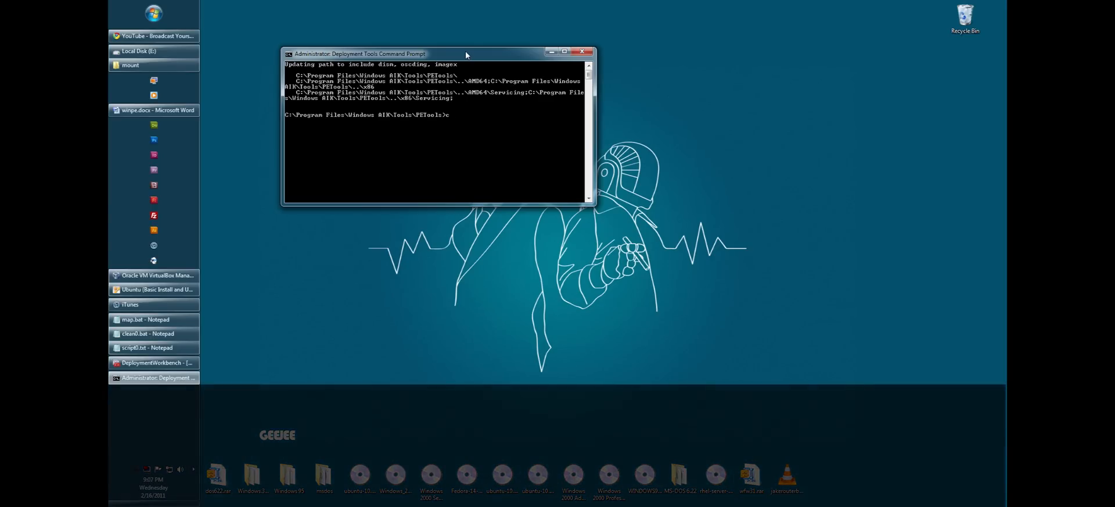
pyautogui.write('opype.cmd')
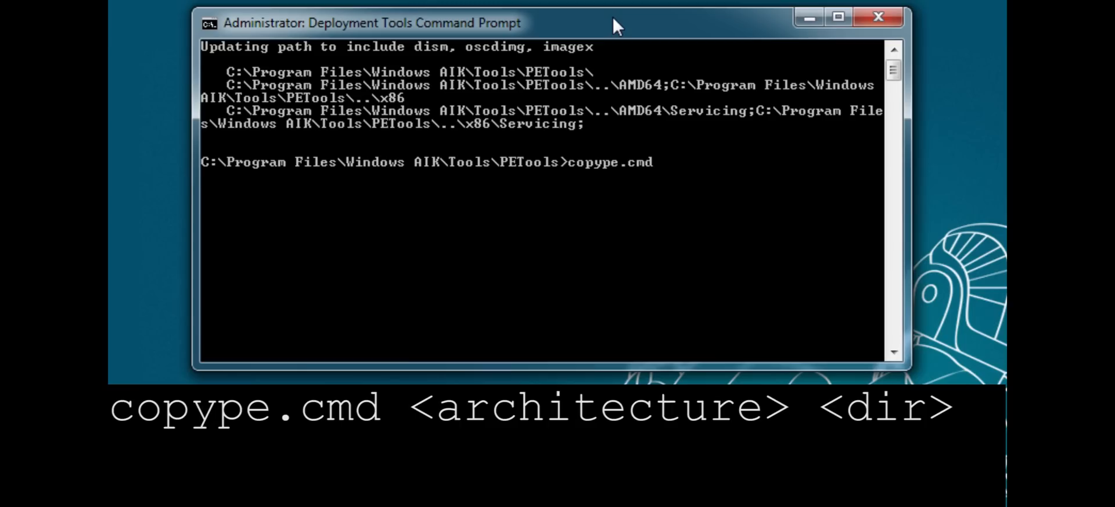
pyautogui.write('x')
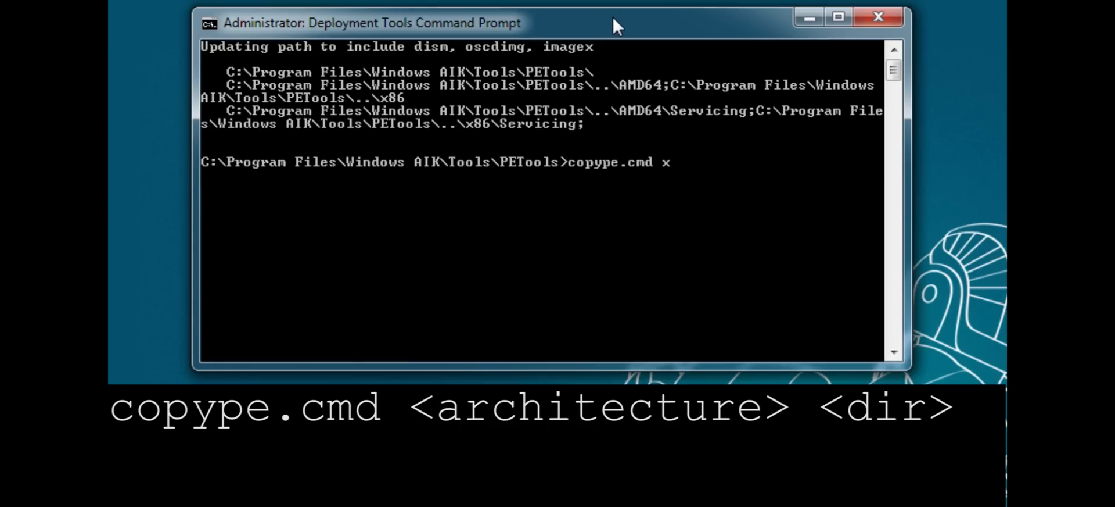
pyautogui.write('86')
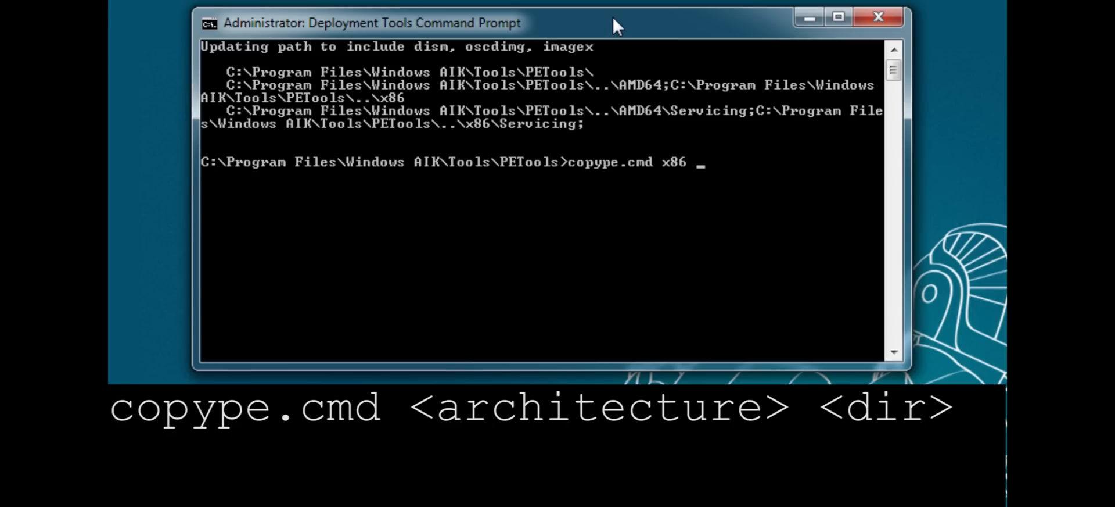
pyautogui.write('c:\\')
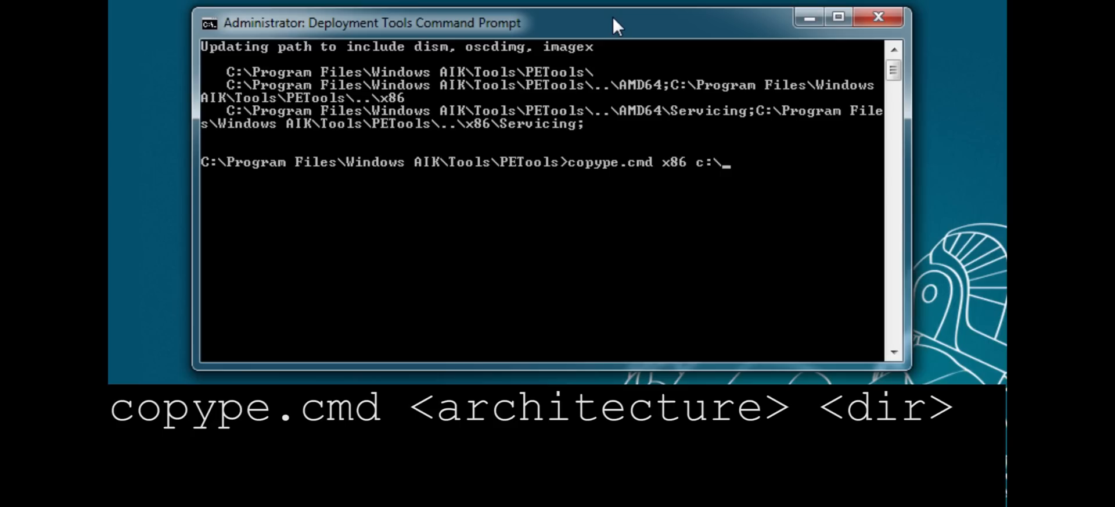
pyautogui.write('winpe')
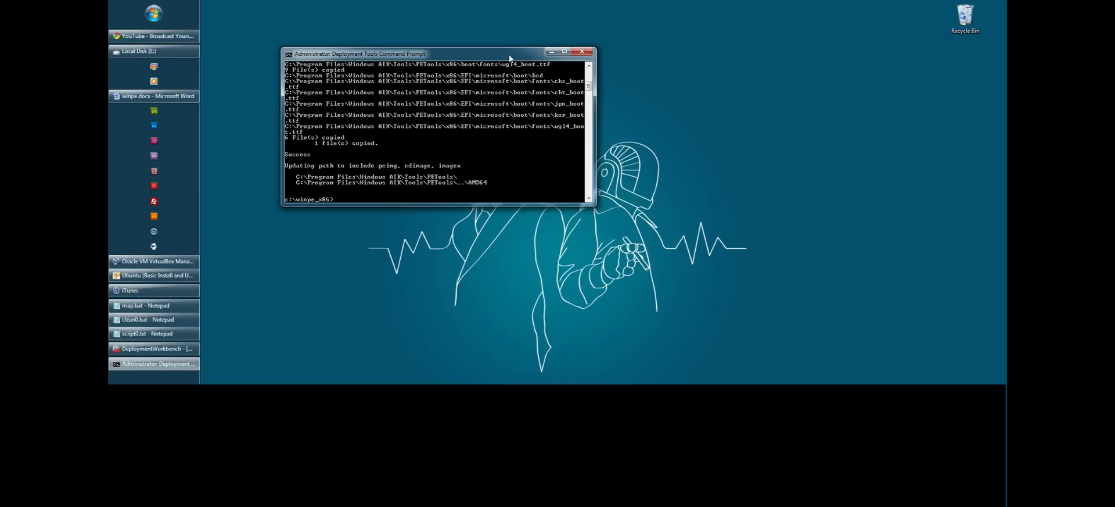
pyautogui.write('cls')
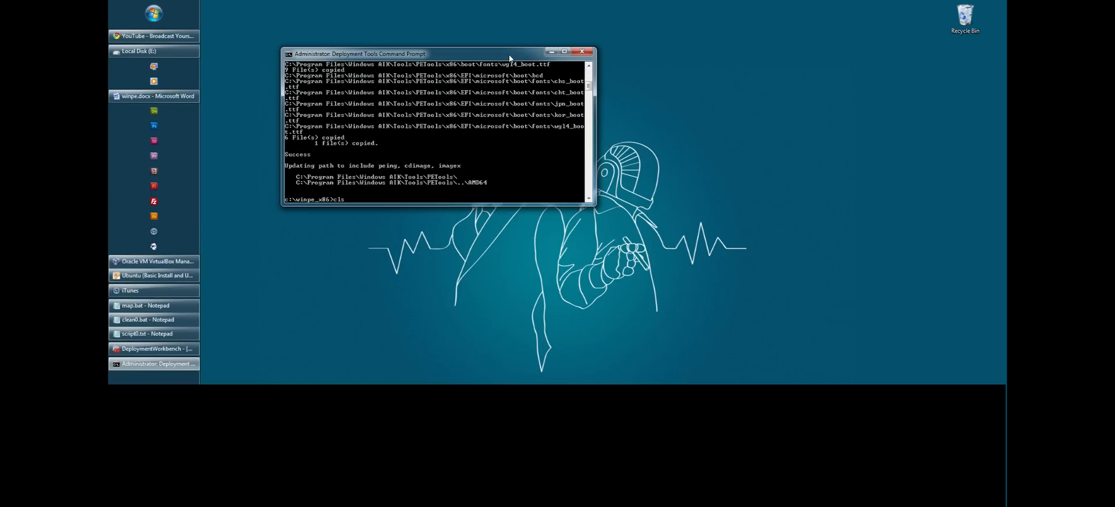
pyautogui.rightClick(153, 50)
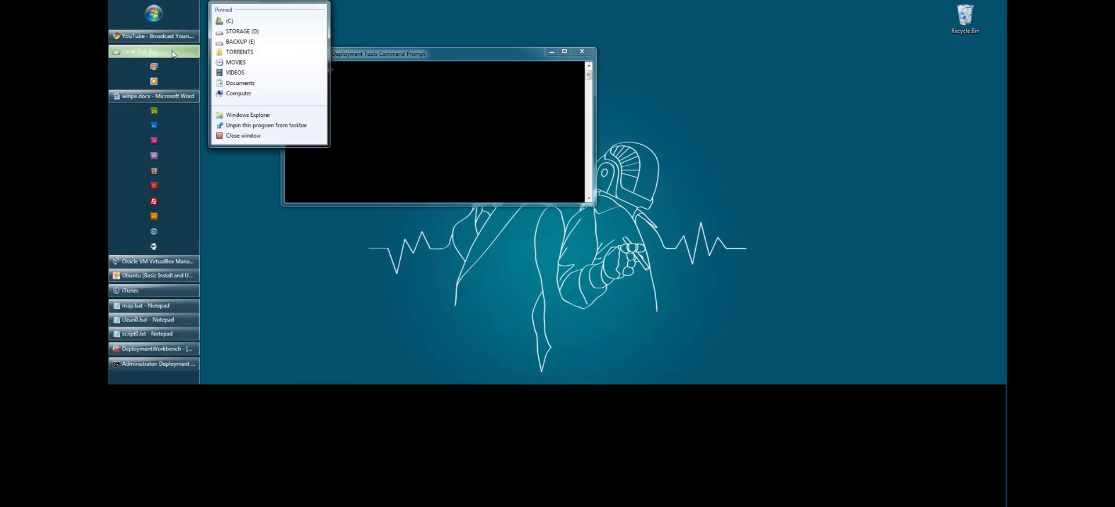
pyautogui.click(230, 21)
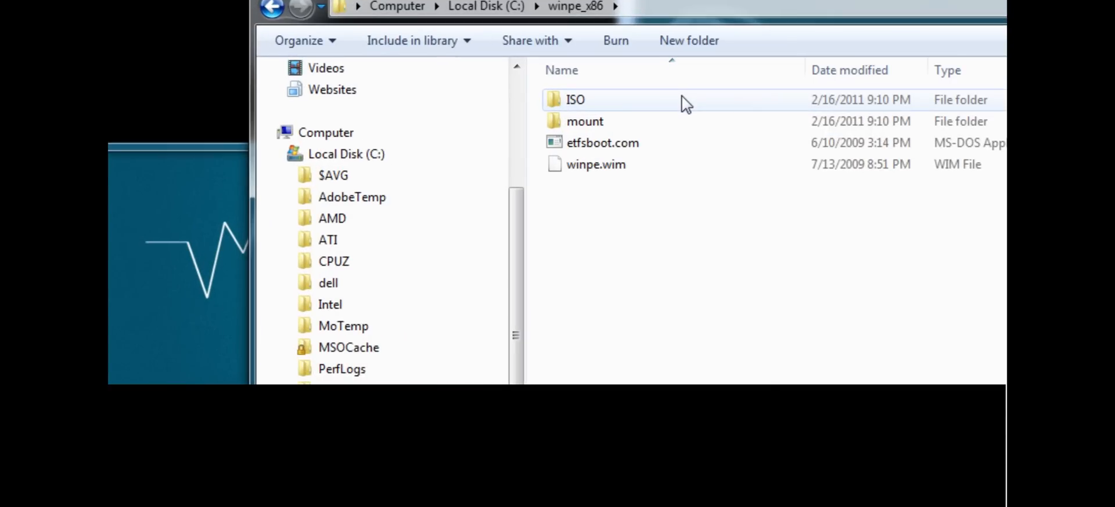
pyautogui.moveTo(657, 181)
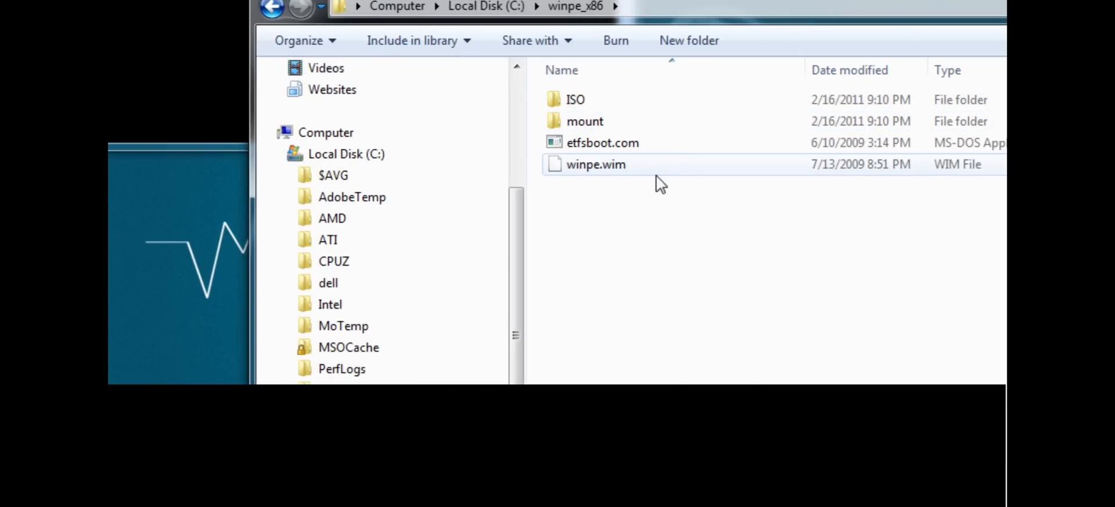
pyautogui.moveTo(638, 178)
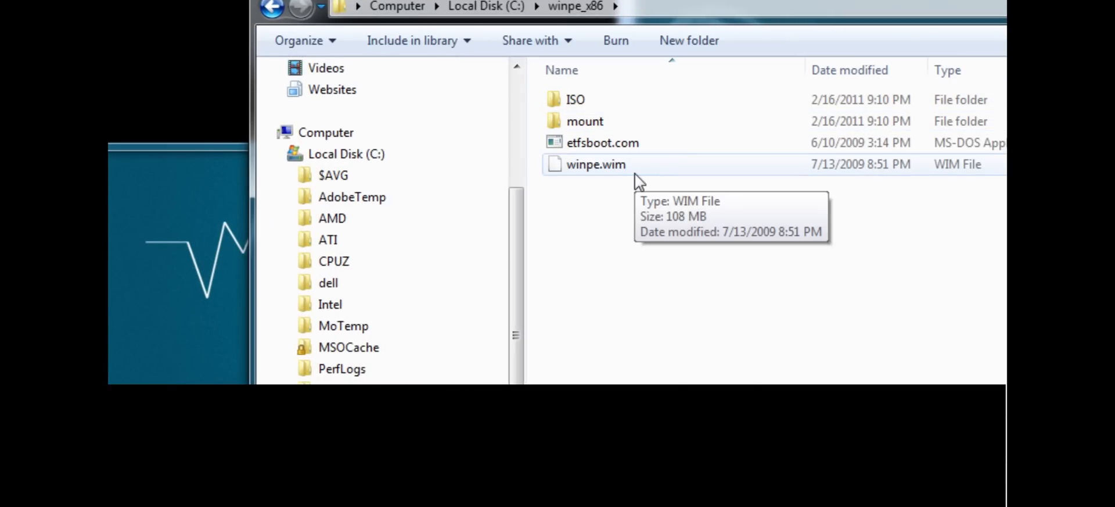
pyautogui.moveTo(629, 184)
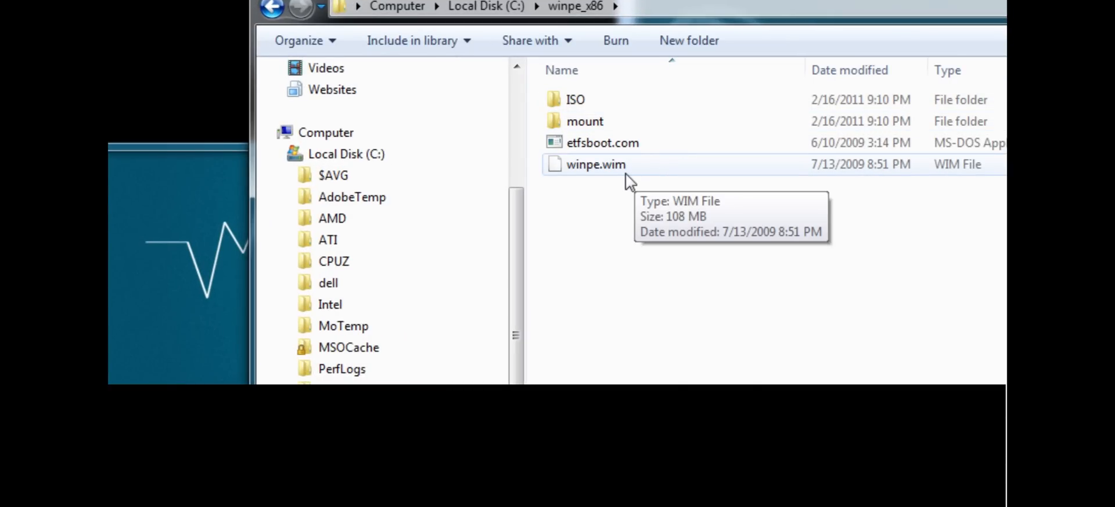
pyautogui.click(595, 164)
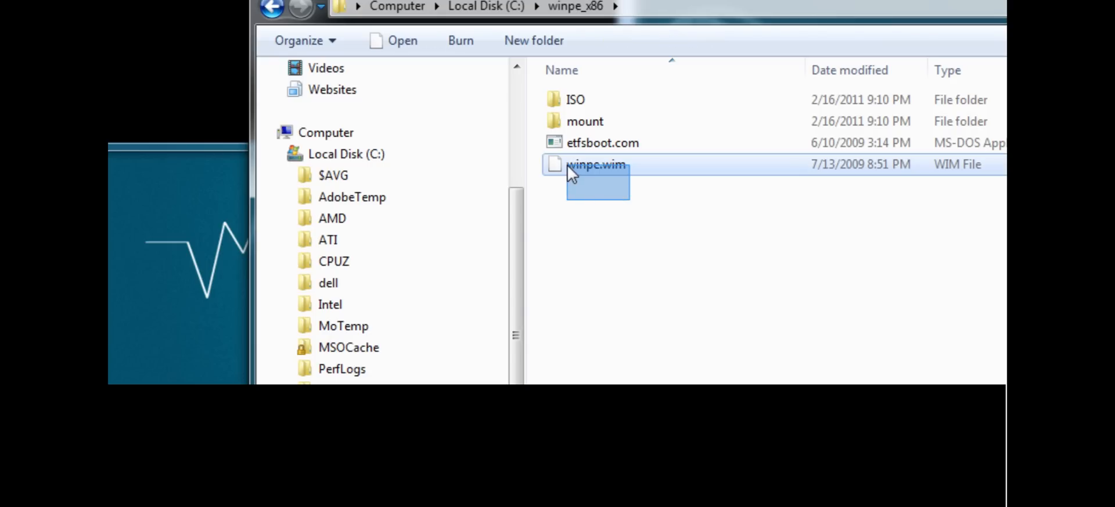
pyautogui.click(626, 227)
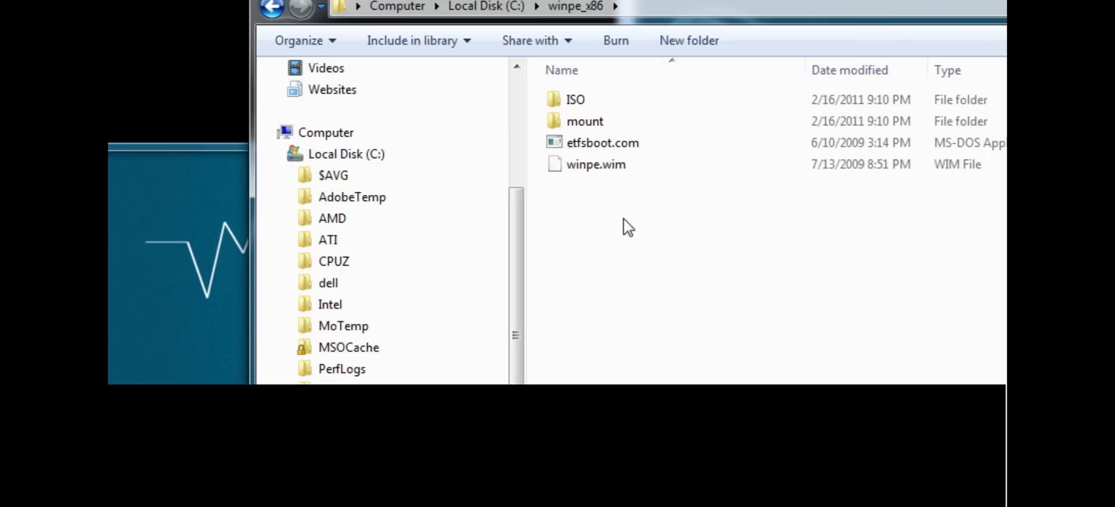
pyautogui.doubleClick(575, 99)
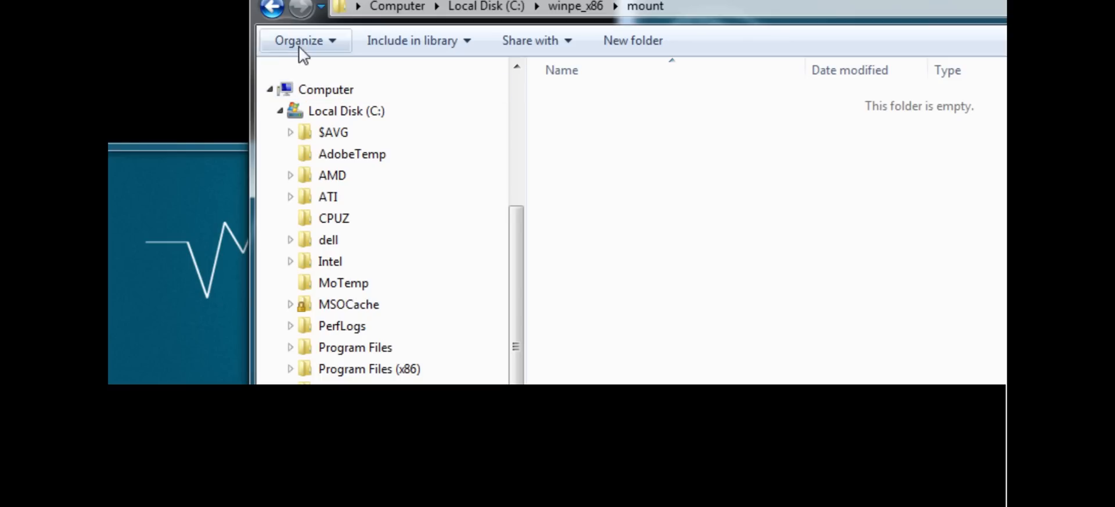
pyautogui.moveTo(272, 9)
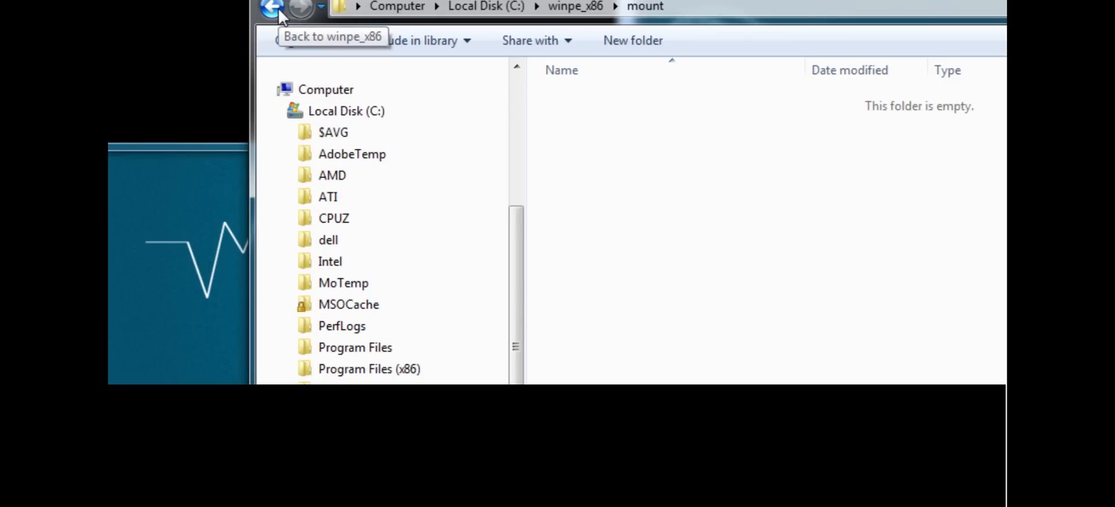
pyautogui.click(273, 7)
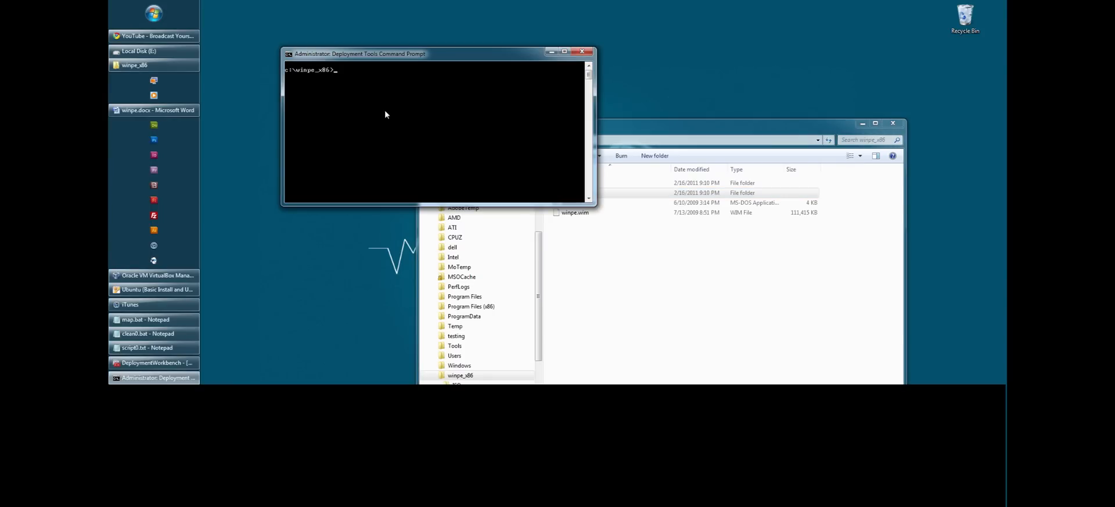
pyautogui.moveTo(406, 54)
pyautogui.write('nota')
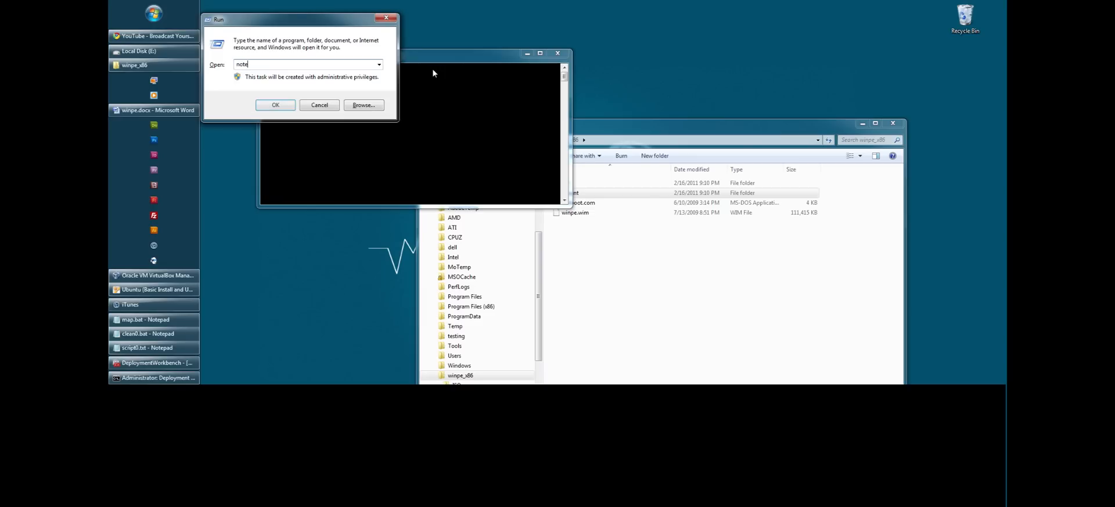
# - Launch Notepad, type the path c:\winpe_x86, and select that line
pyautogui.click(275, 105)
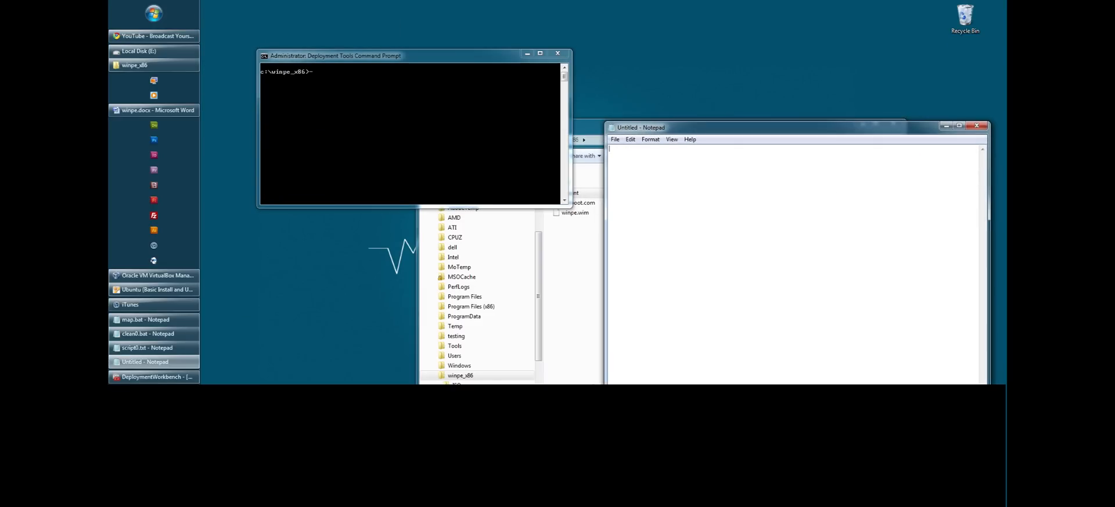
pyautogui.write('c')
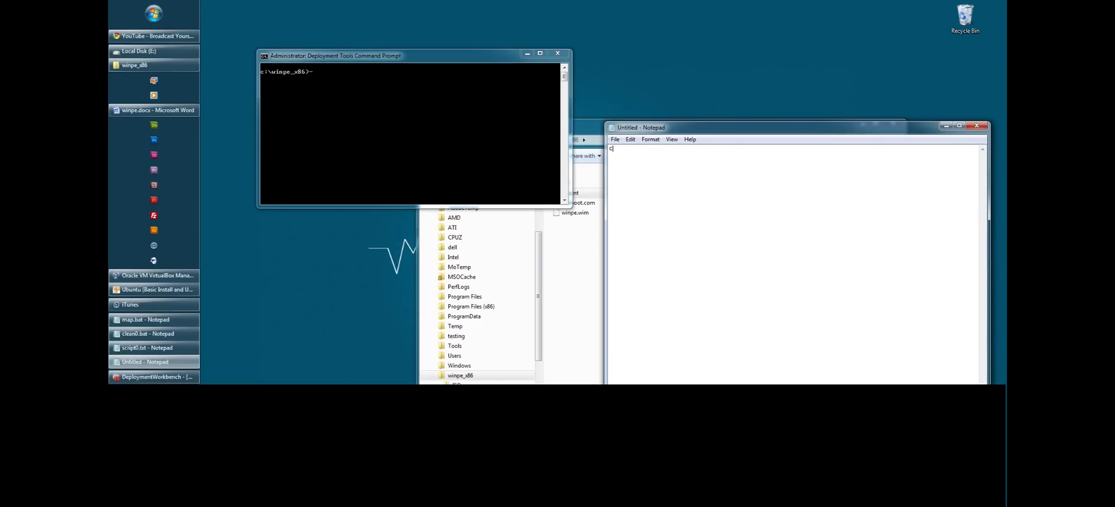
pyautogui.write(':\\w')
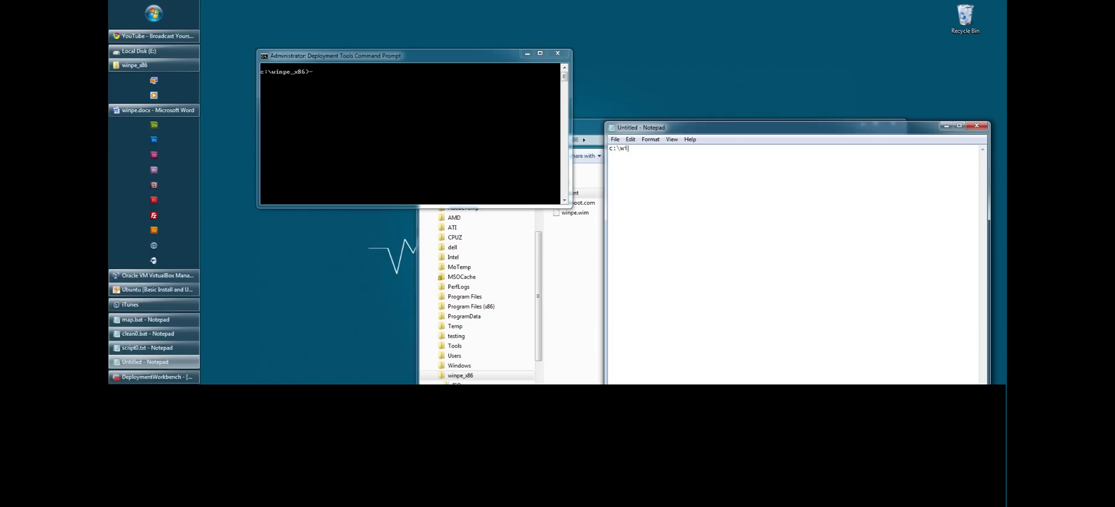
pyautogui.write('inpe_x')
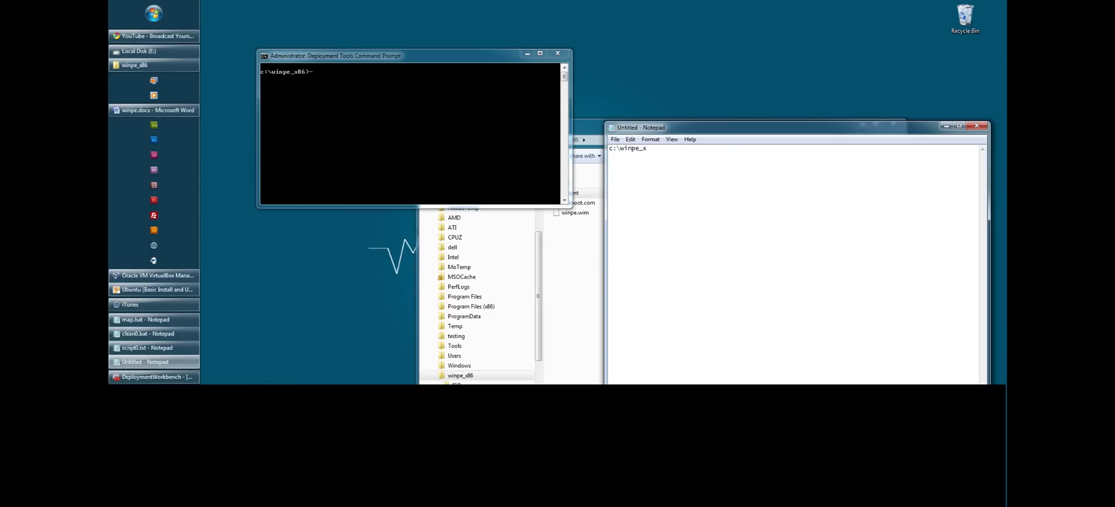
pyautogui.tripleClick(628, 148)
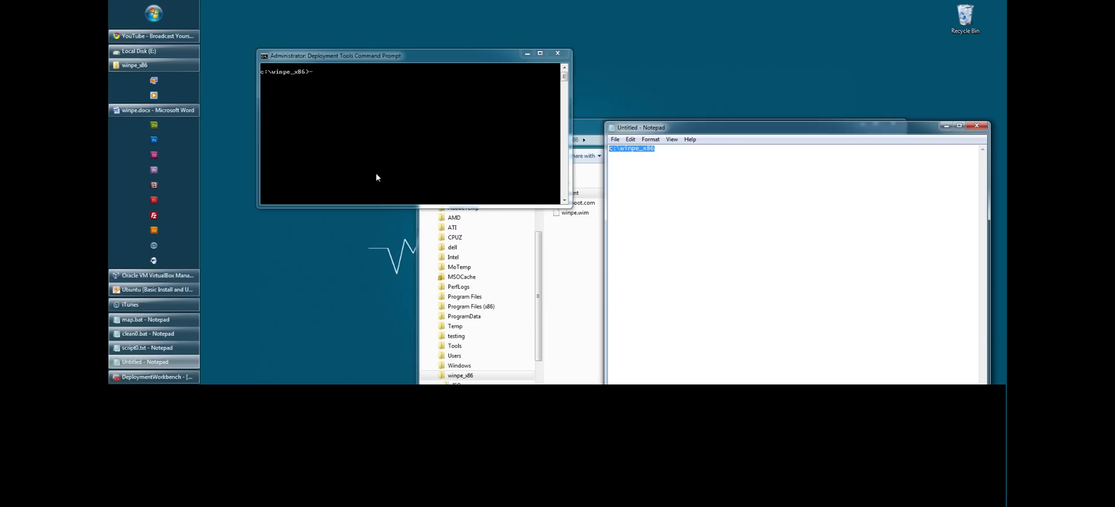
pyautogui.moveTo(394, 146)
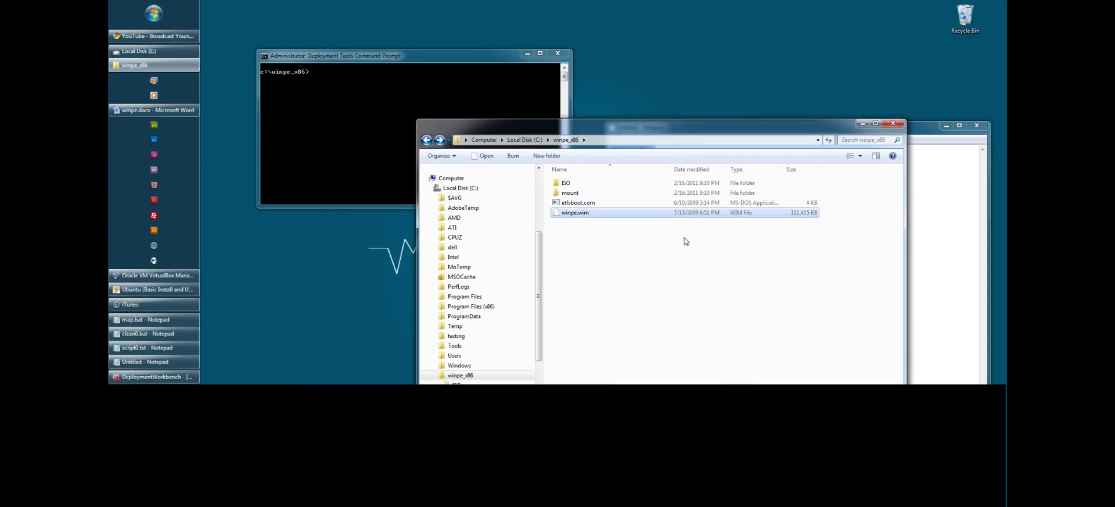
pyautogui.moveTo(570, 192)
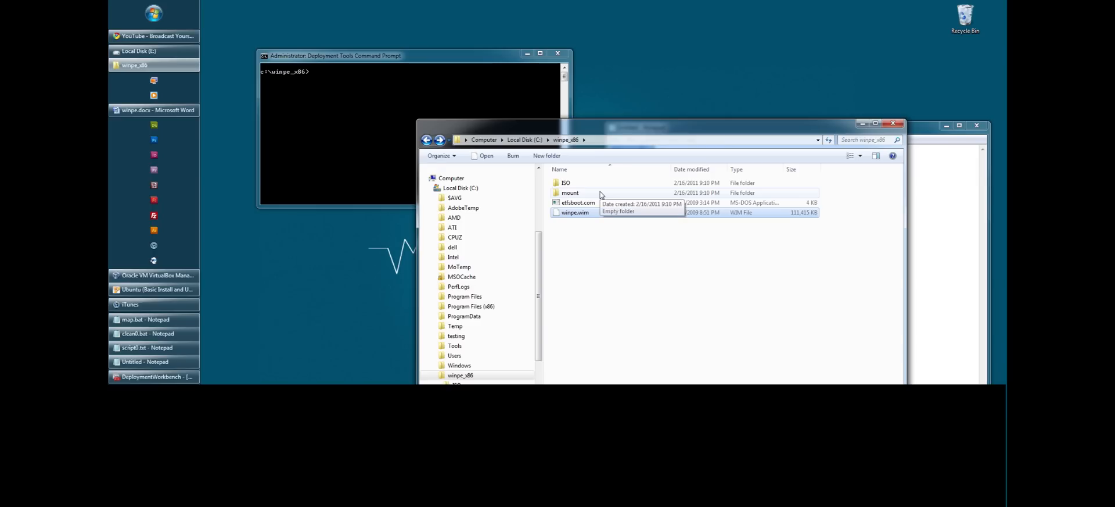
# - Browse into ISO\sources and select the copied boot.wim file
pyautogui.doubleClick(566, 183)
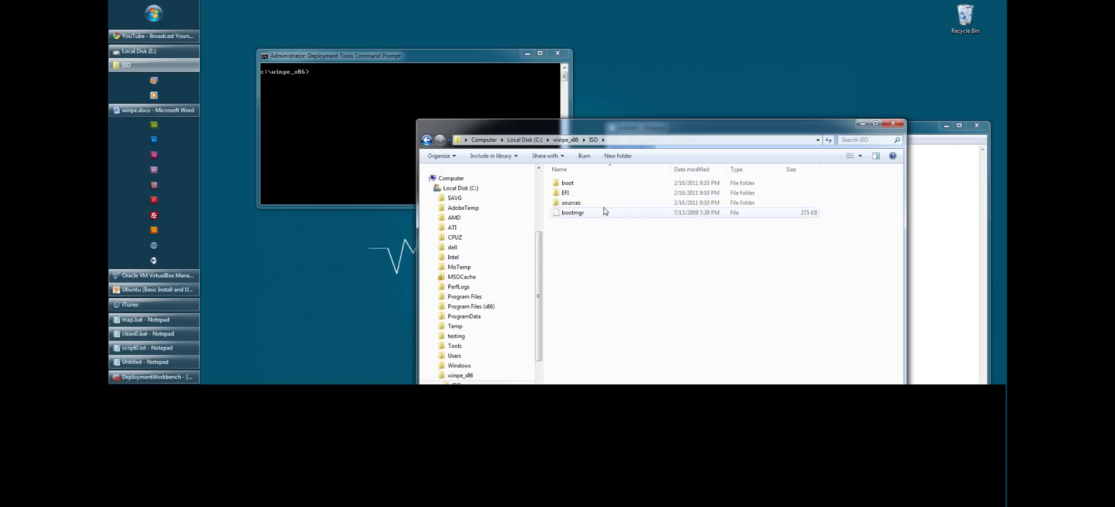
pyautogui.doubleClick(572, 202)
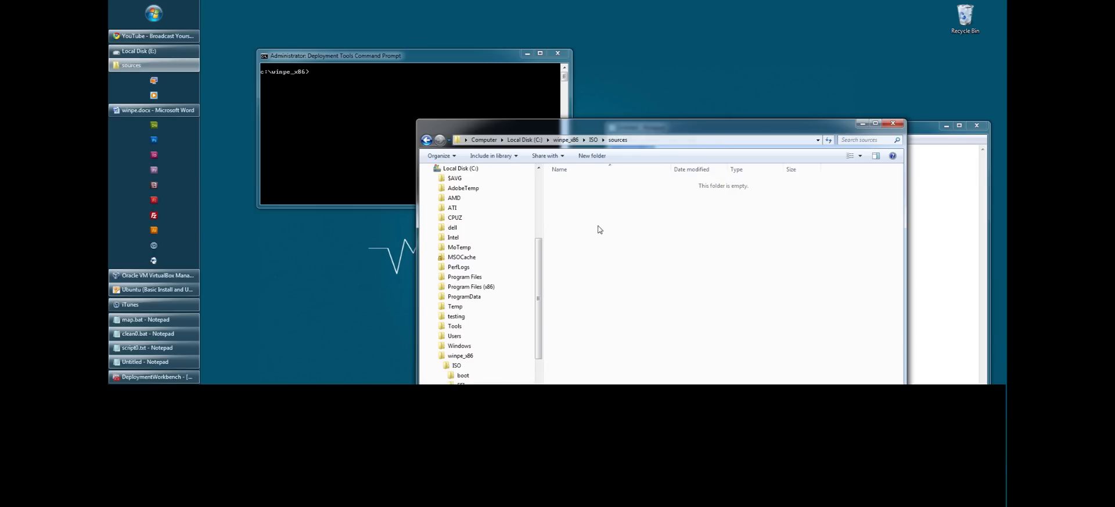
pyautogui.moveTo(603, 244)
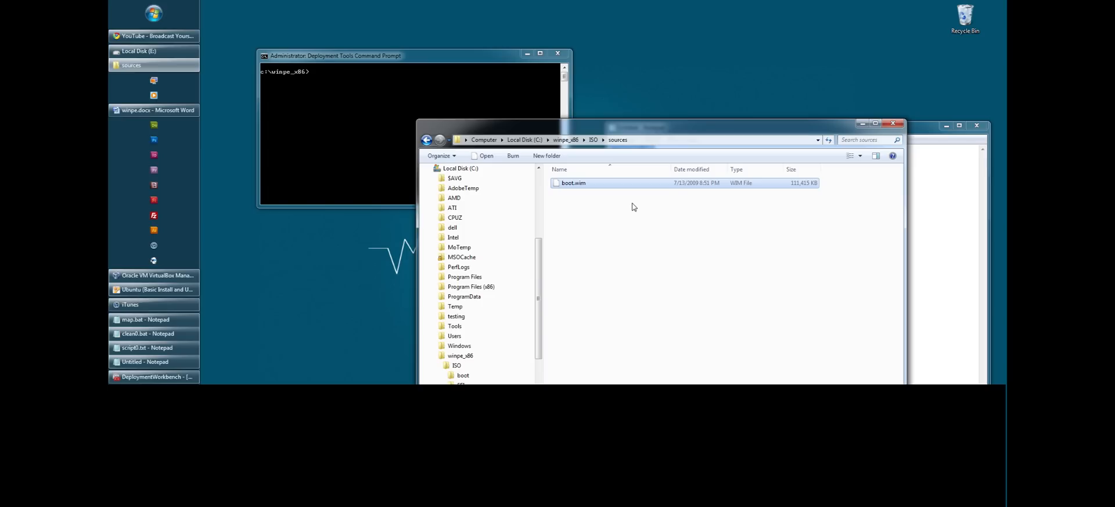
pyautogui.click(426, 140)
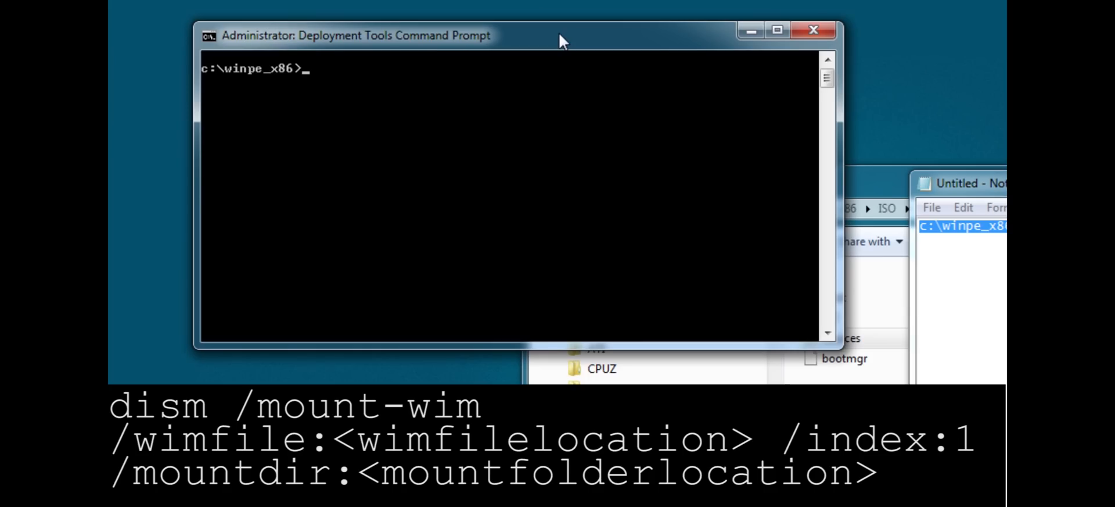
# - Mount c:\winpe_x86\iso\sources\boot.wim index 1 to c:\winpe_x86\mount using dism /mount-wim
pyautogui.write('dos')
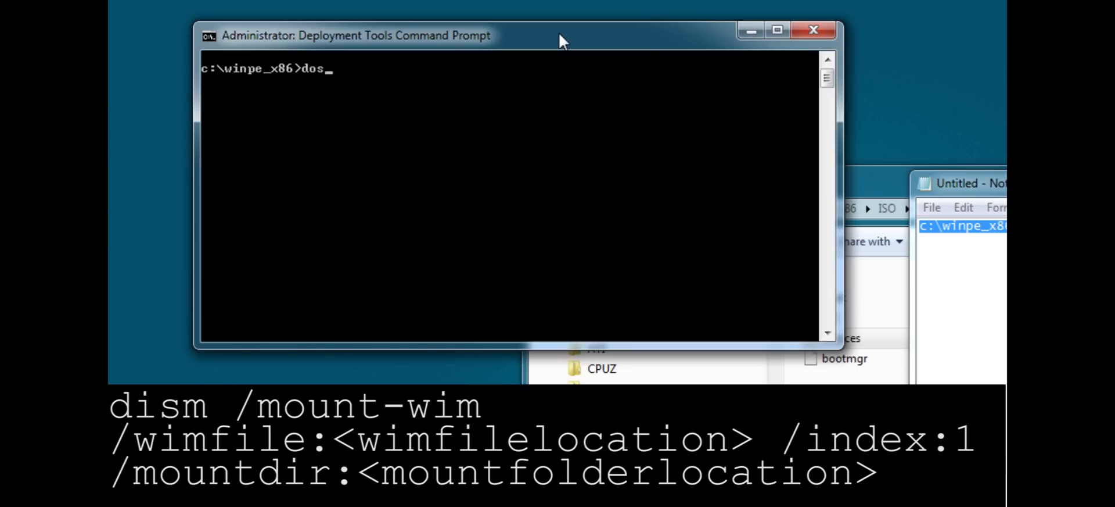
pyautogui.press('BackSpace')
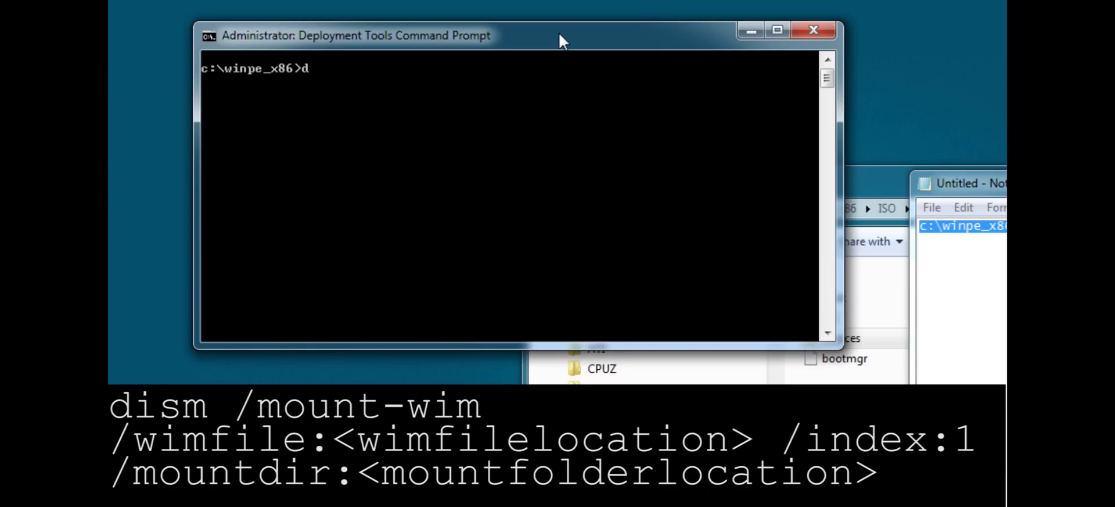
pyautogui.write('ism /munt')
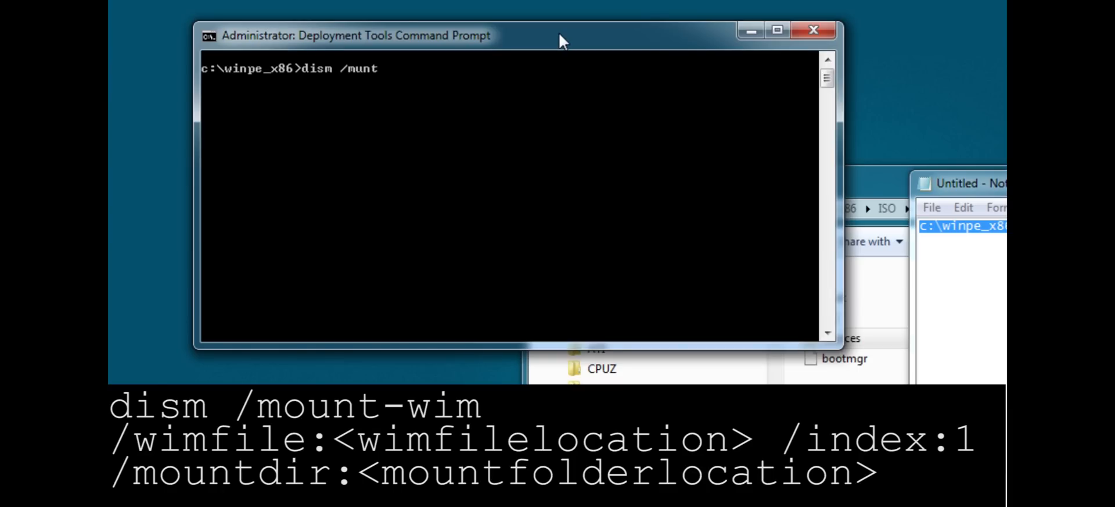
pyautogui.write('ount-wi')
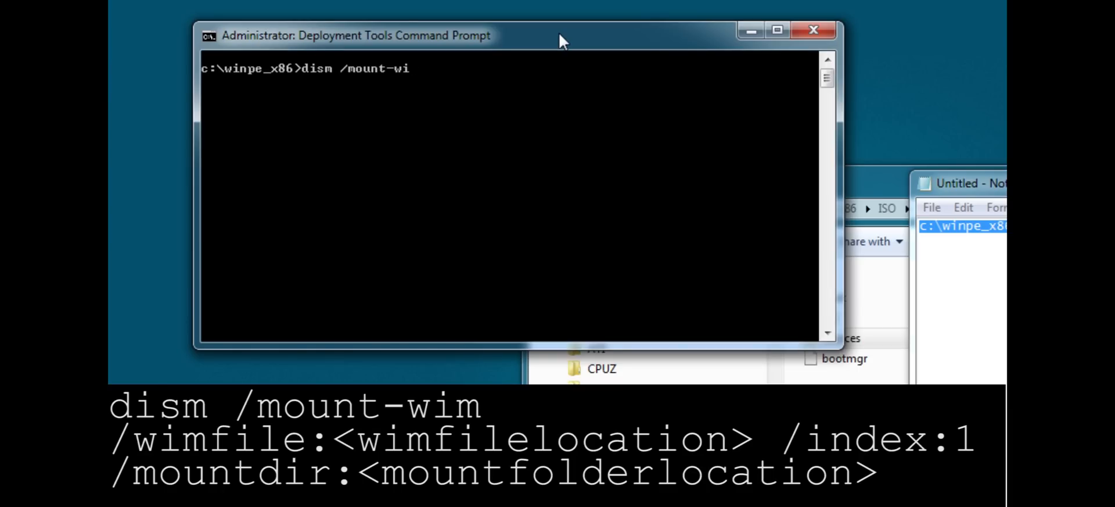
pyautogui.write('m /w')
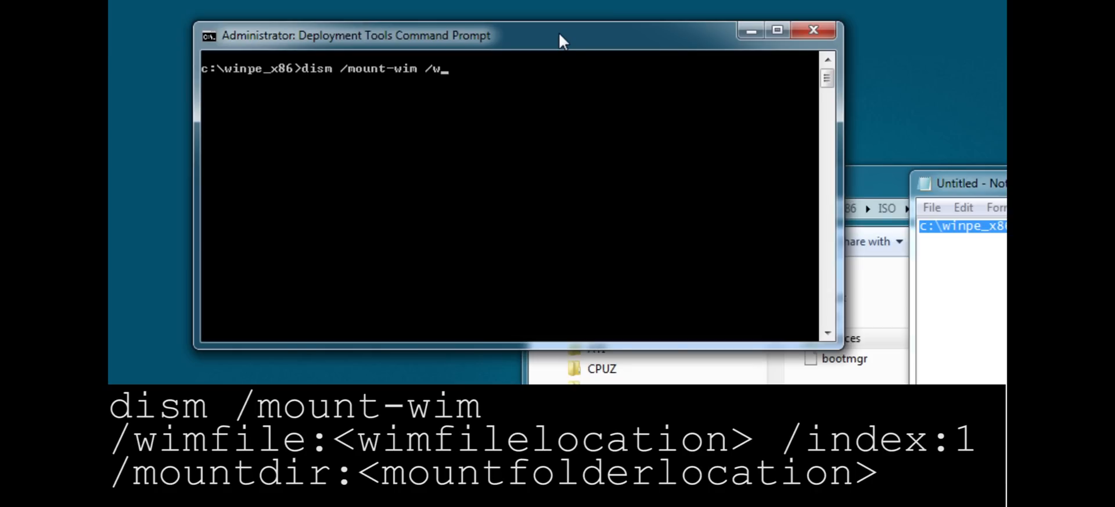
pyautogui.write('imfile:')
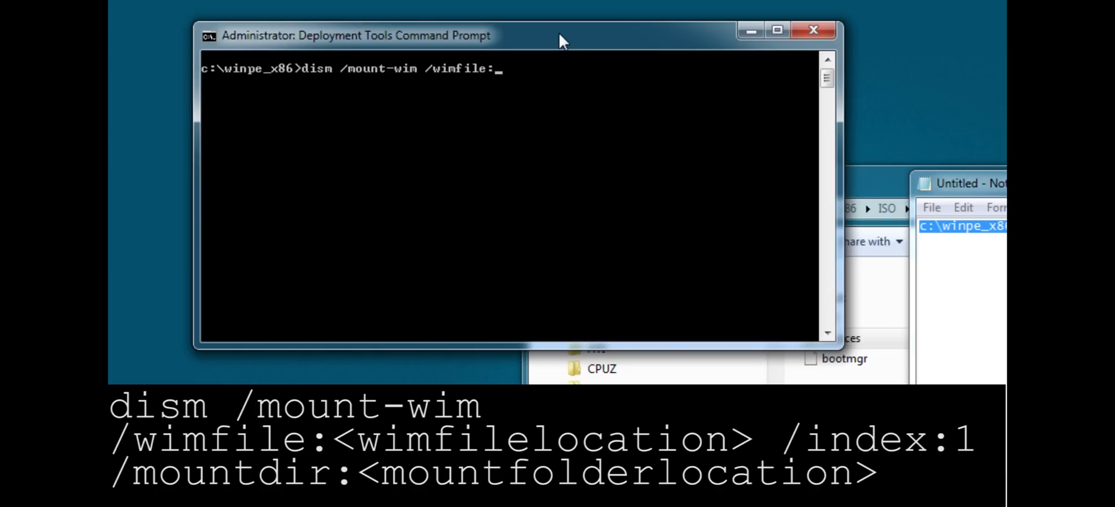
pyautogui.moveTo(593, 115)
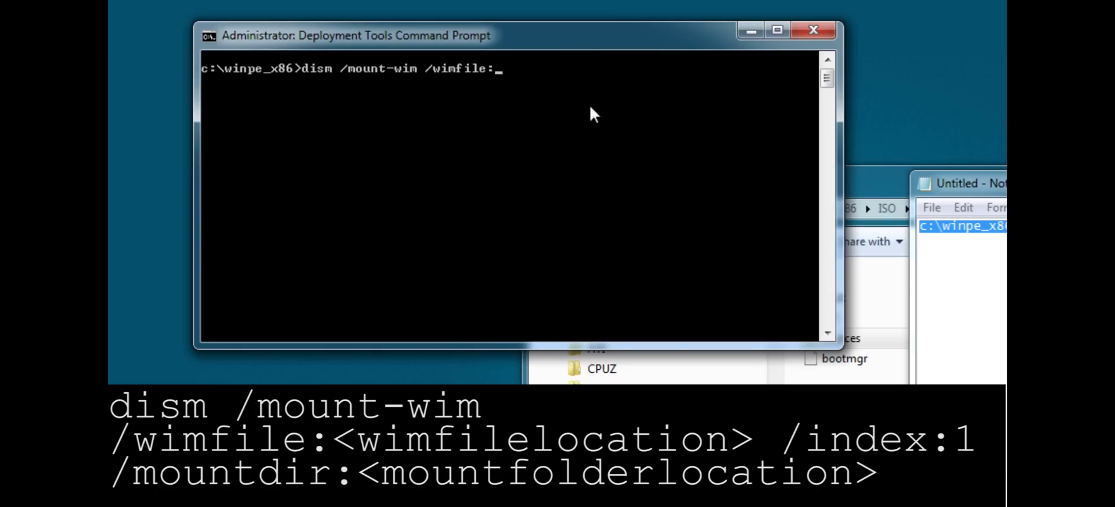
pyautogui.write('c:\\winpe_x86')
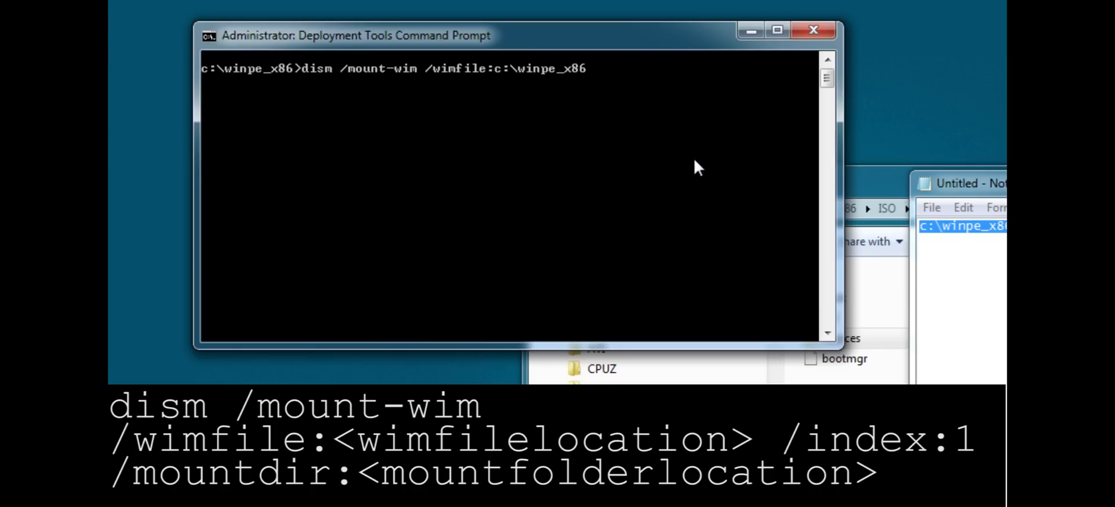
pyautogui.write('\\')
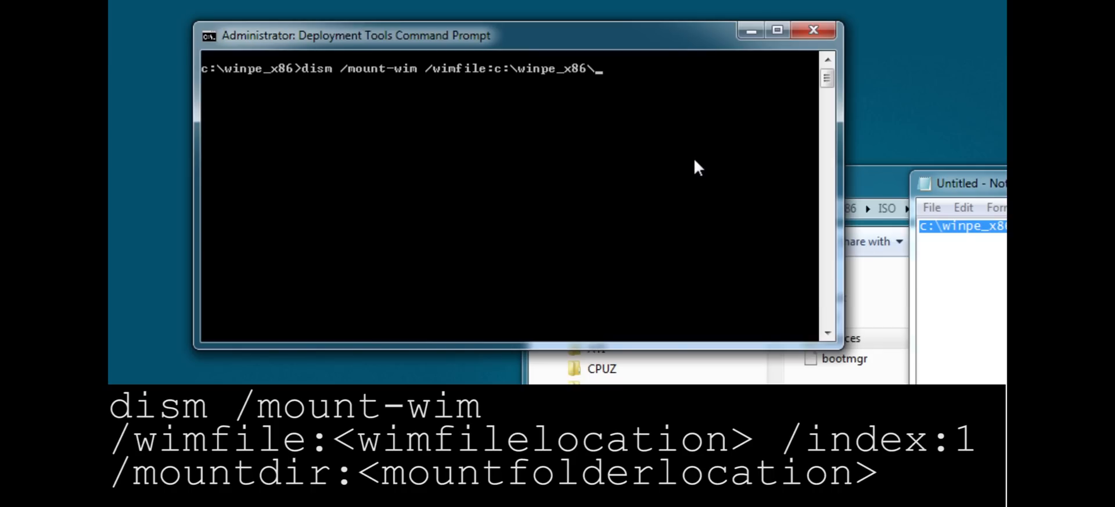
pyautogui.write('iso\\so')
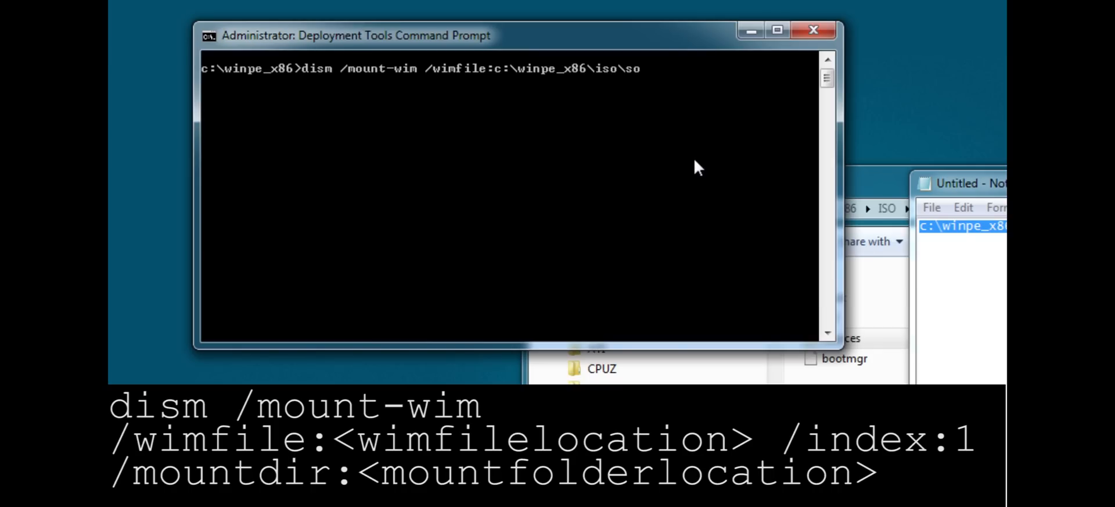
pyautogui.write('urces\\bo')
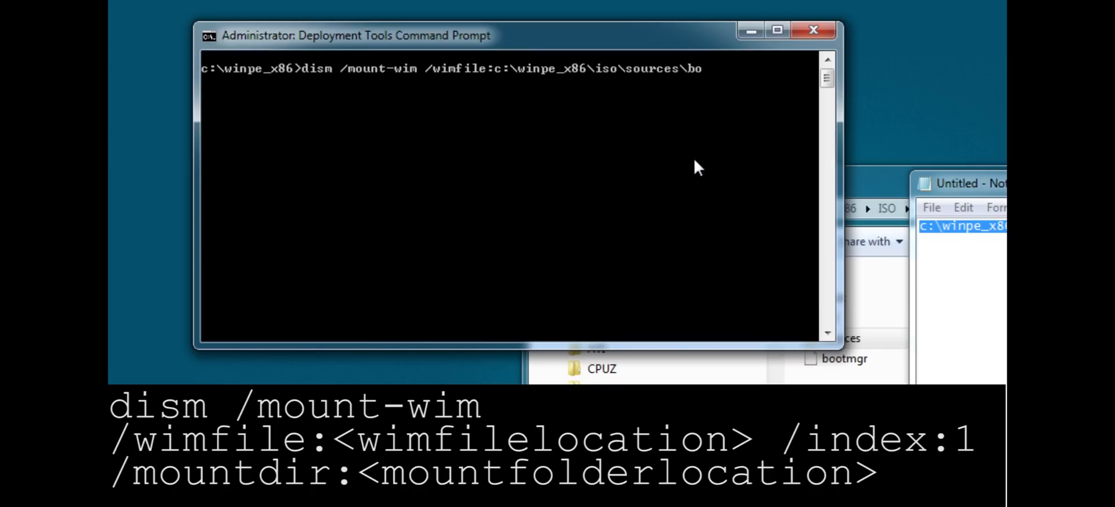
pyautogui.write('ot.wim')
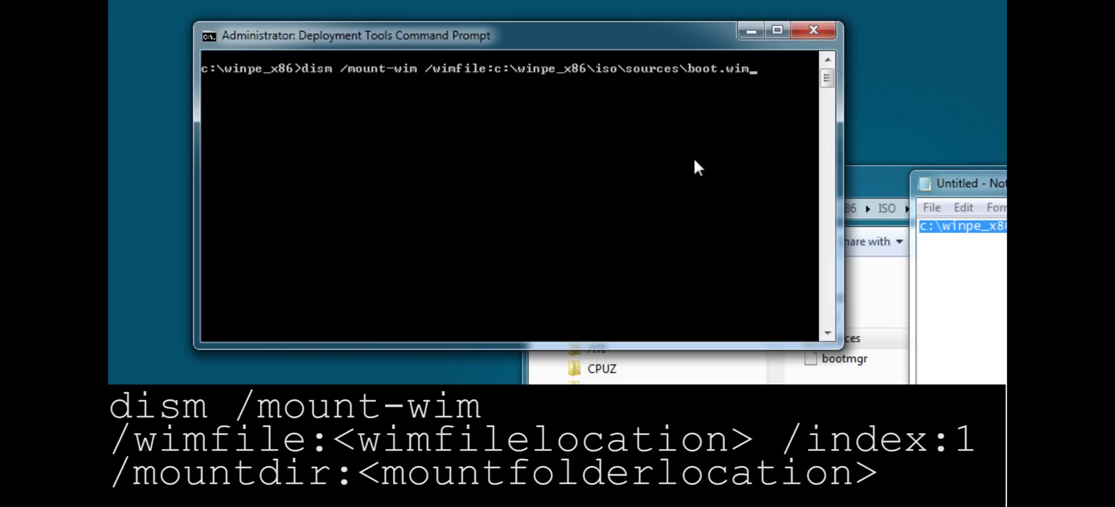
pyautogui.write('/index:1')
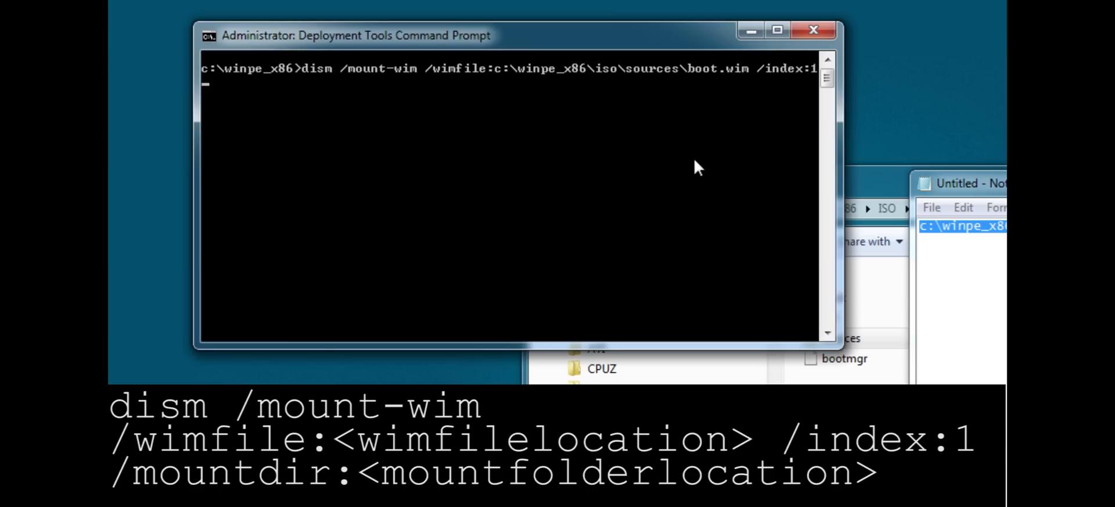
pyautogui.write('/mountdir')
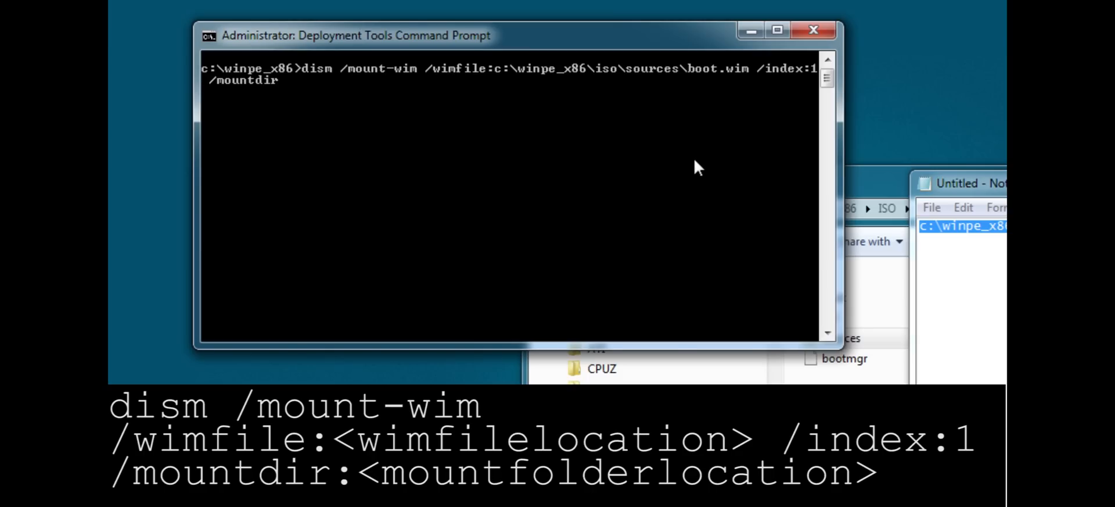
pyautogui.write('c:\\')
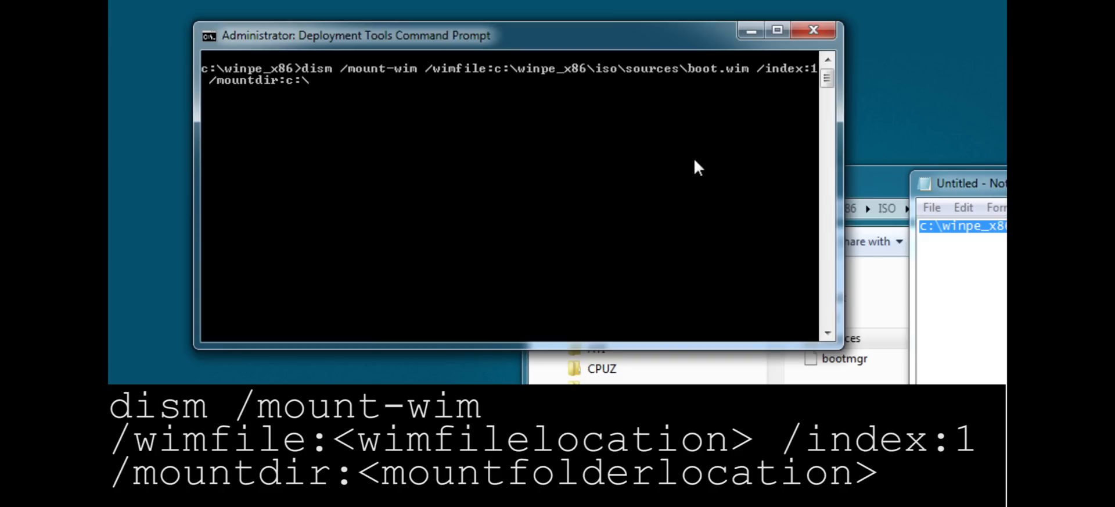
pyautogui.write('winpe_x86\\')
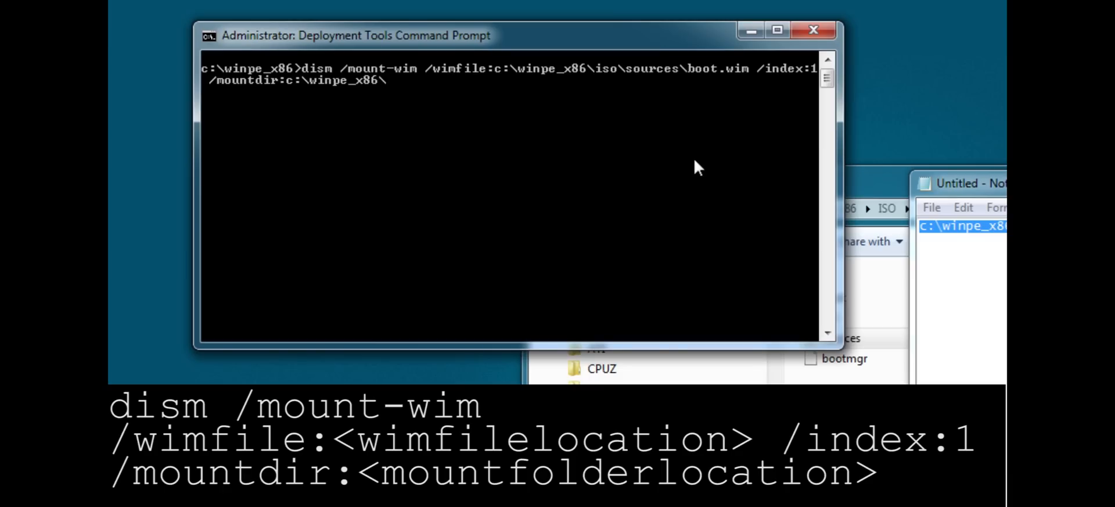
pyautogui.press('Return')
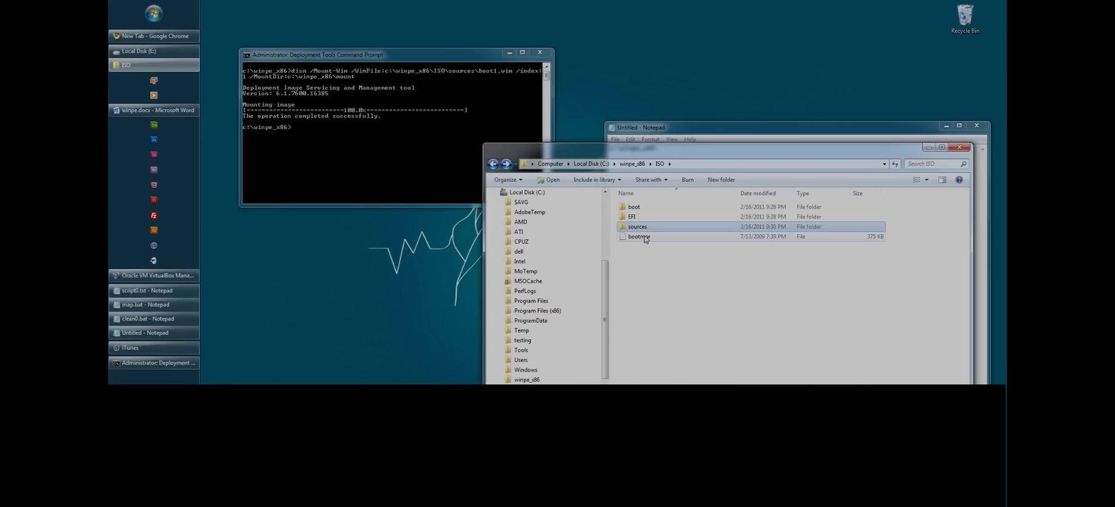
# - Go up to winpe_x86 and open the mount folder to view the image's contents
pyautogui.click(631, 163)
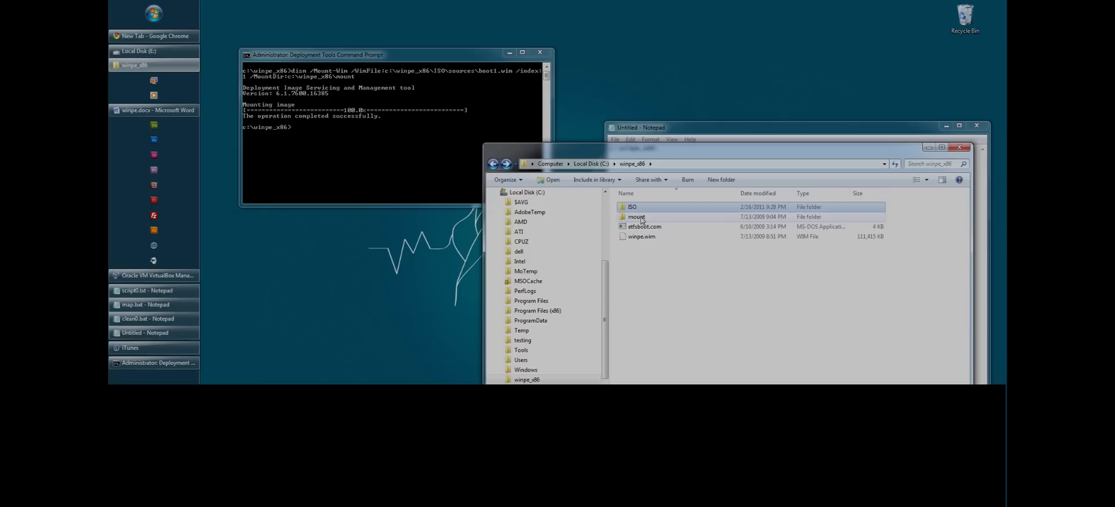
pyautogui.doubleClick(636, 217)
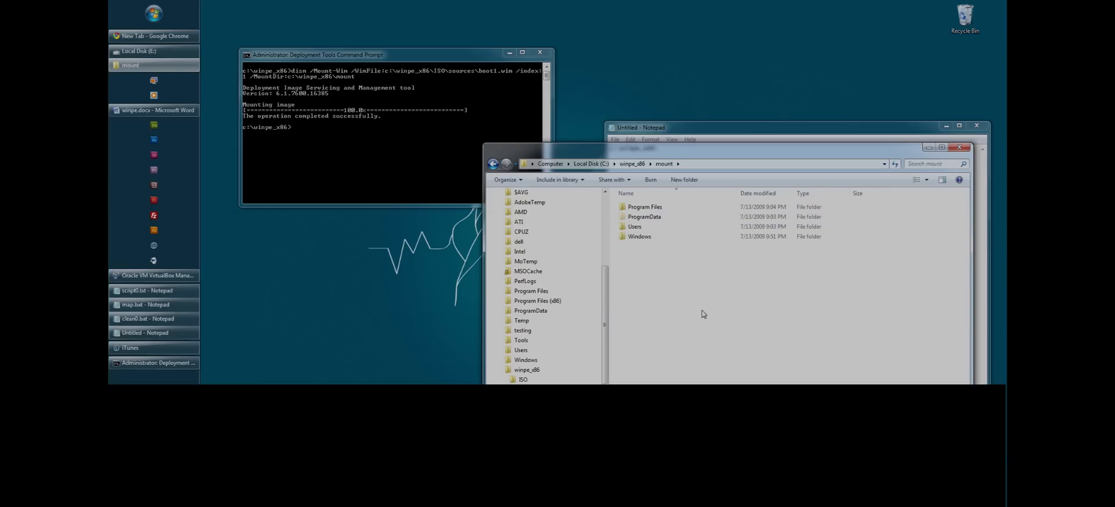
pyautogui.moveTo(430, 164)
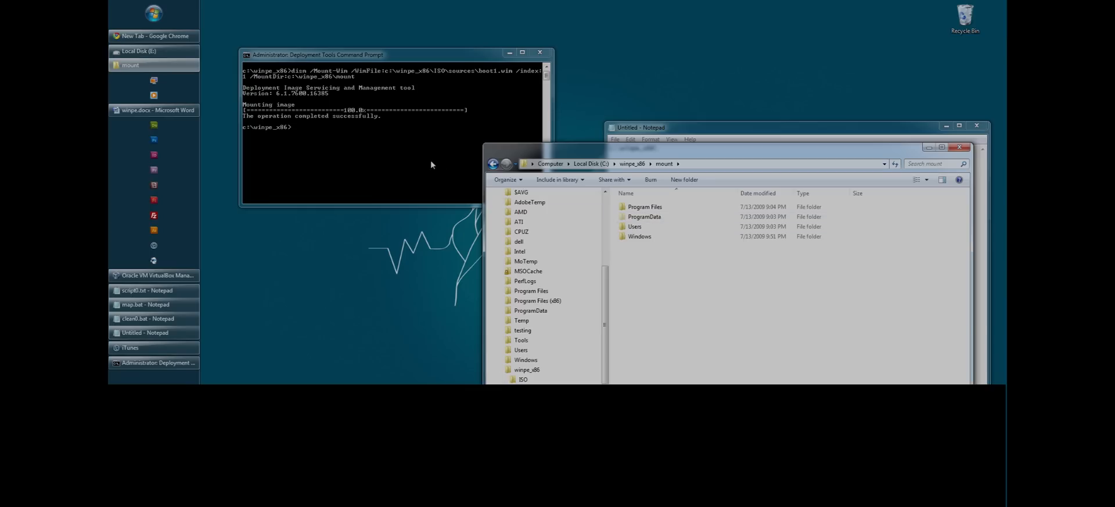
pyautogui.moveTo(419, 173)
pyautogui.write('d')
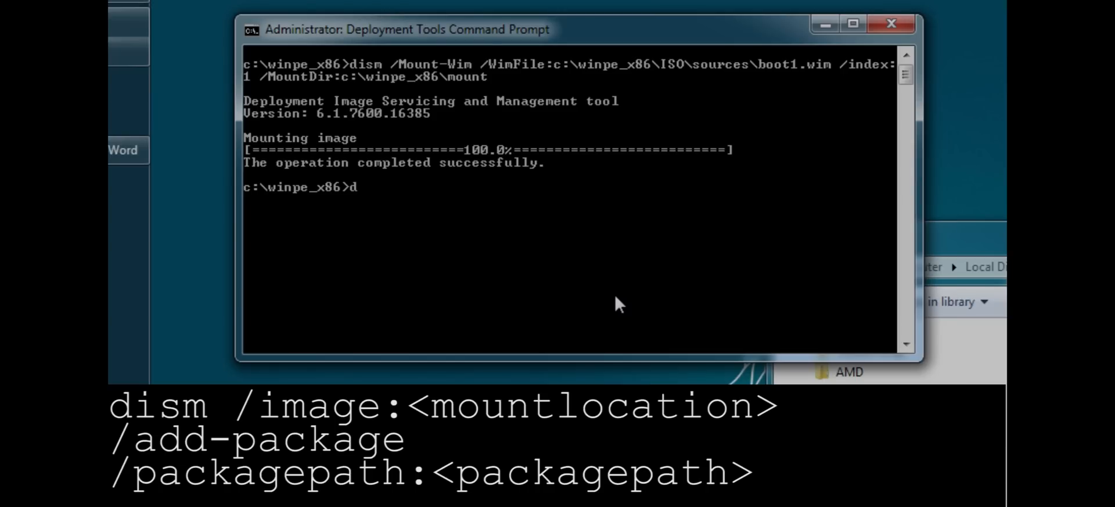
# - Type dism /image:c:\winpe_x86\mount /add-package /packagepath:c, leaving the path unfinished
pyautogui.write('ism')
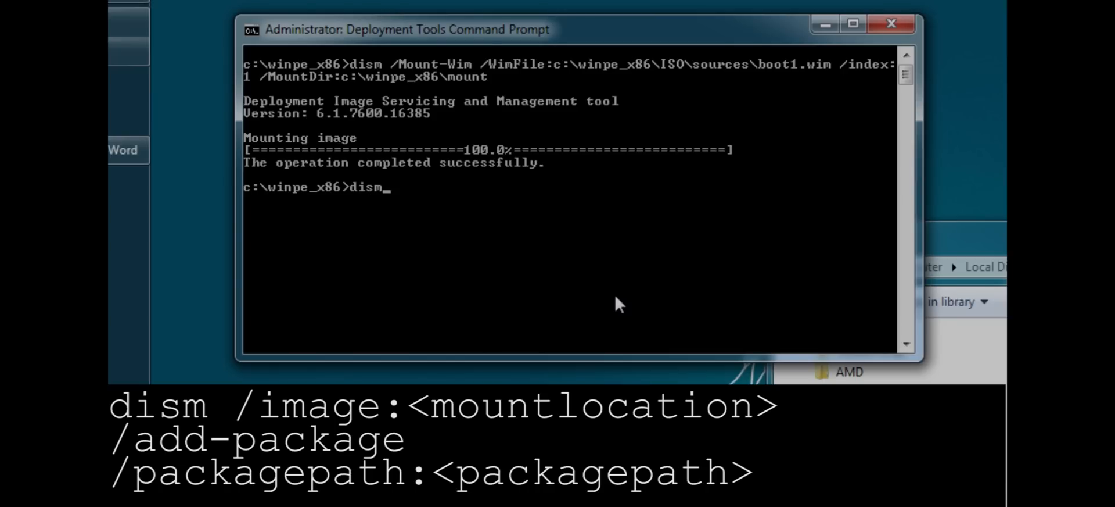
pyautogui.write('/image')
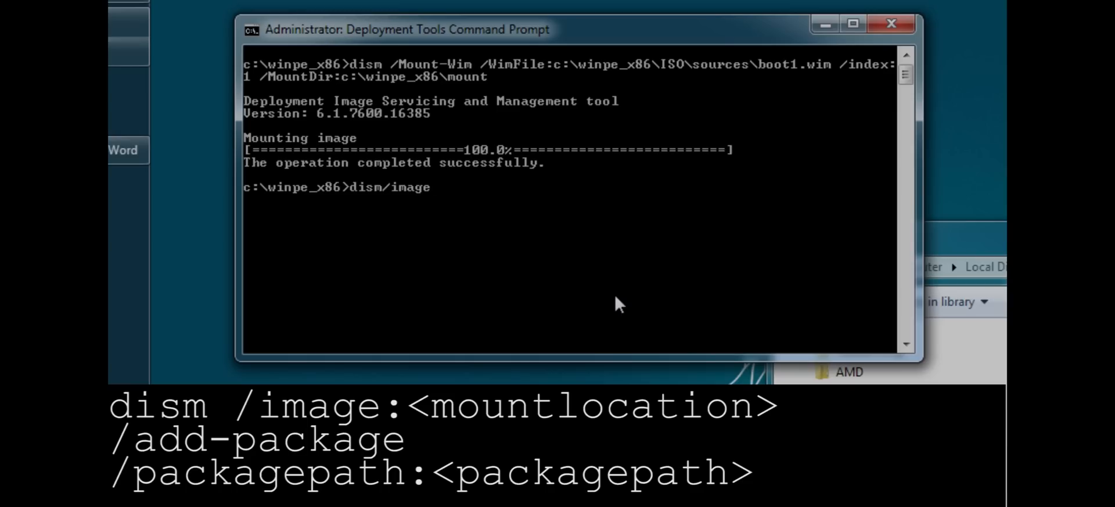
pyautogui.write(';')
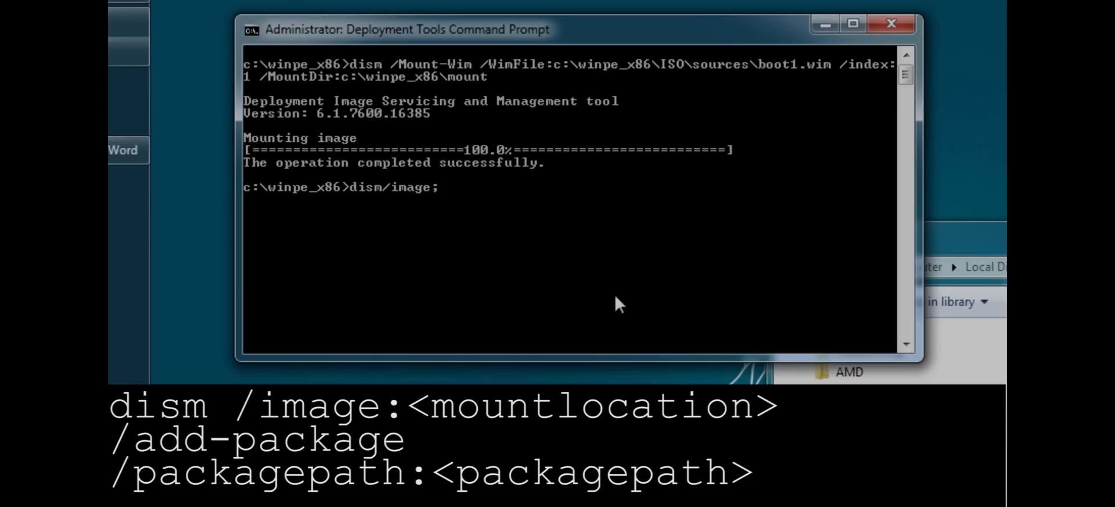
pyautogui.write('c:')
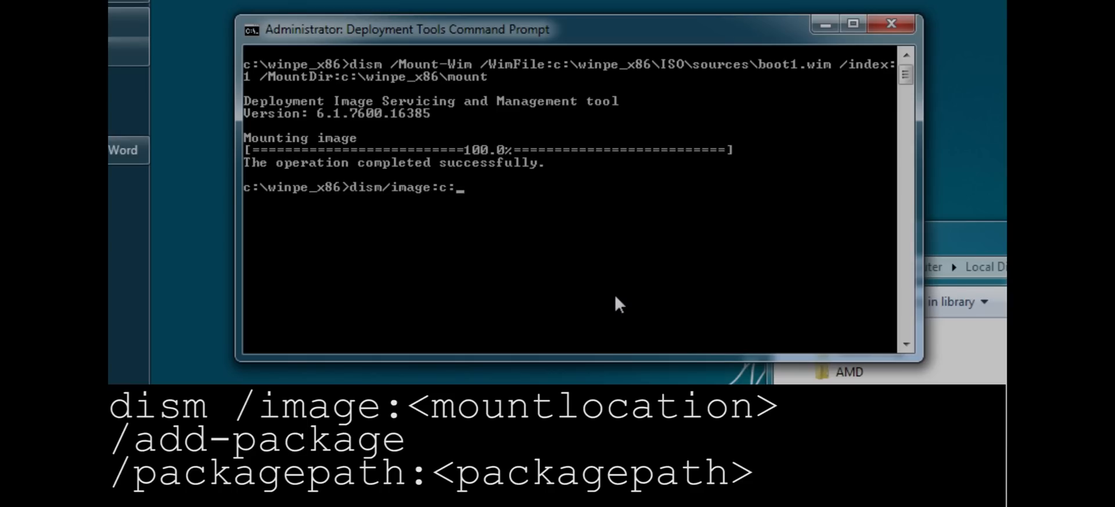
pyautogui.write('\\winpe+x')
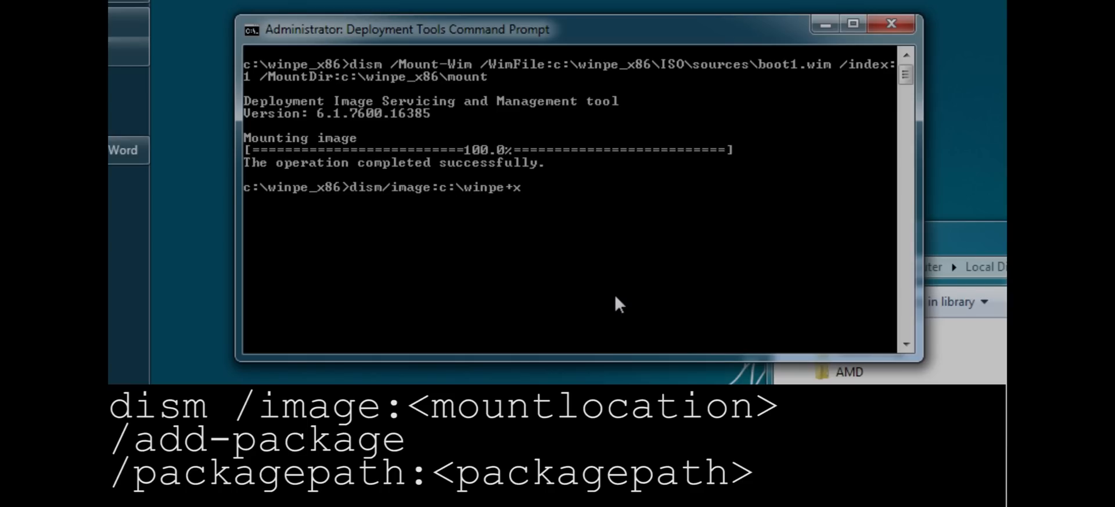
pyautogui.write('_x86\\')
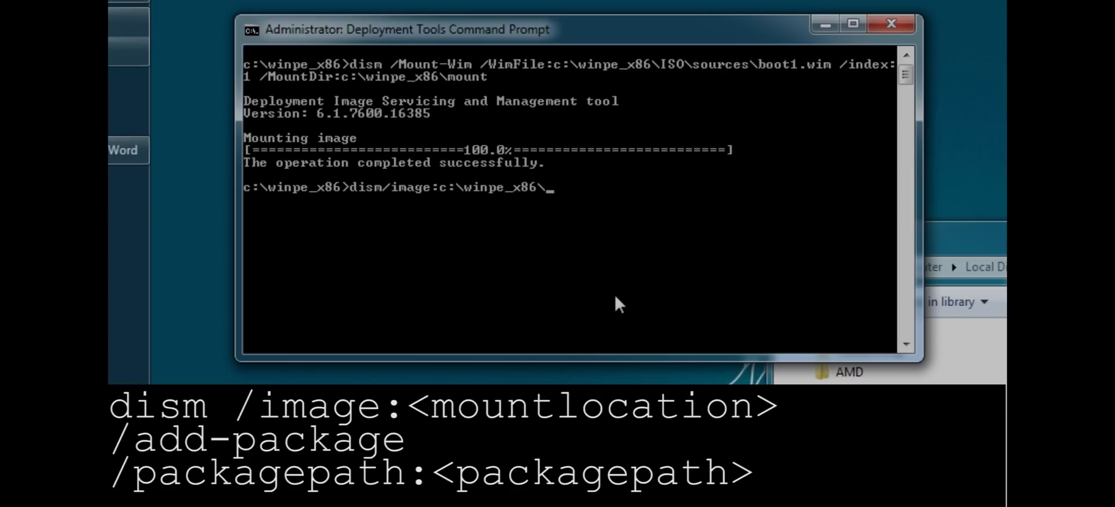
pyautogui.write('mount')
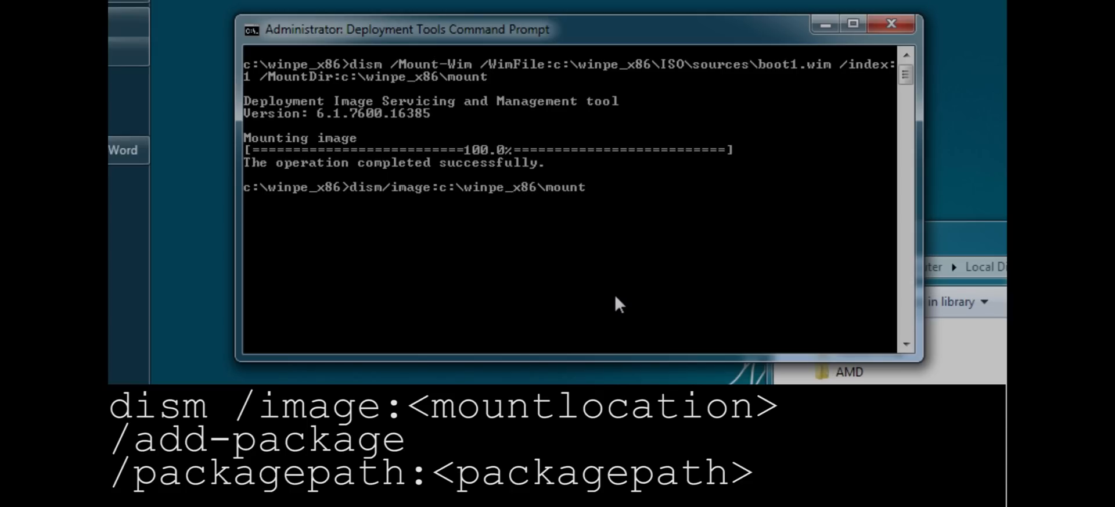
pyautogui.write('/add-')
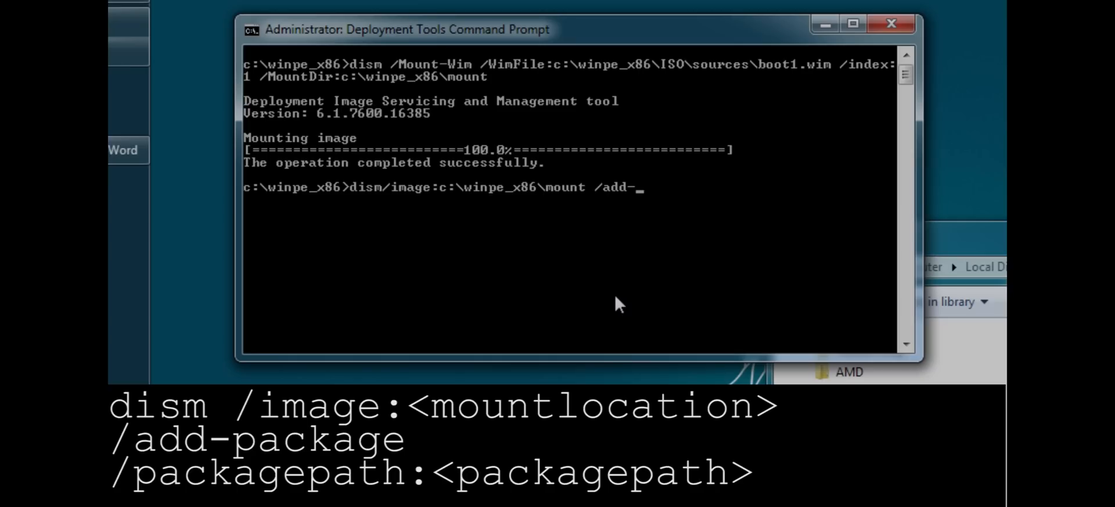
pyautogui.write('p')
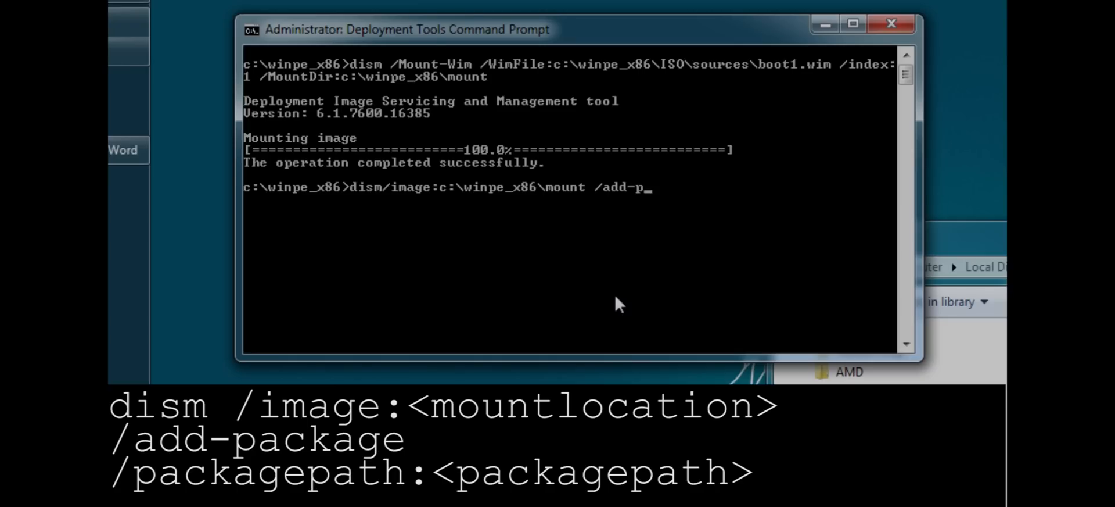
pyautogui.write('ackage')
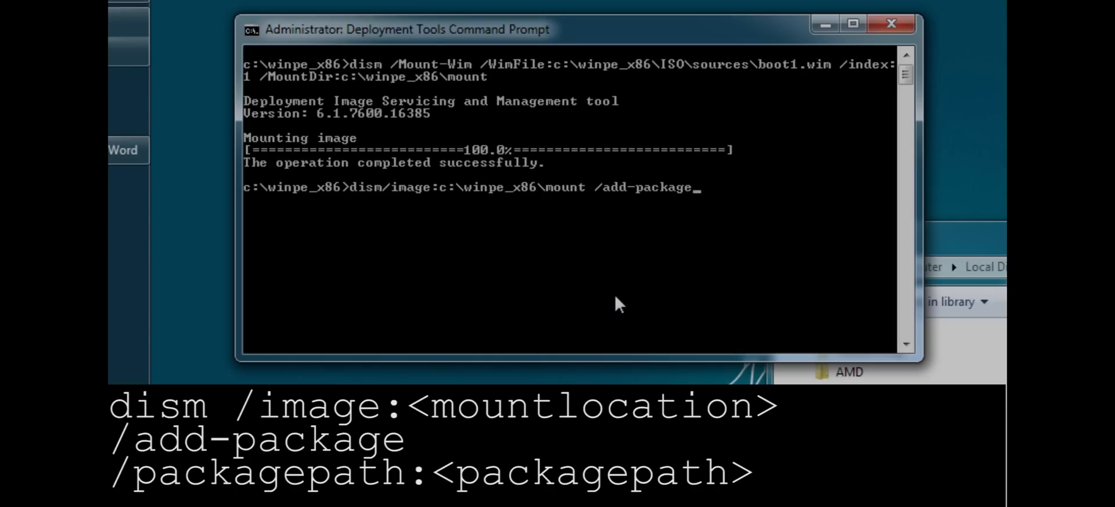
pyautogui.write('/')
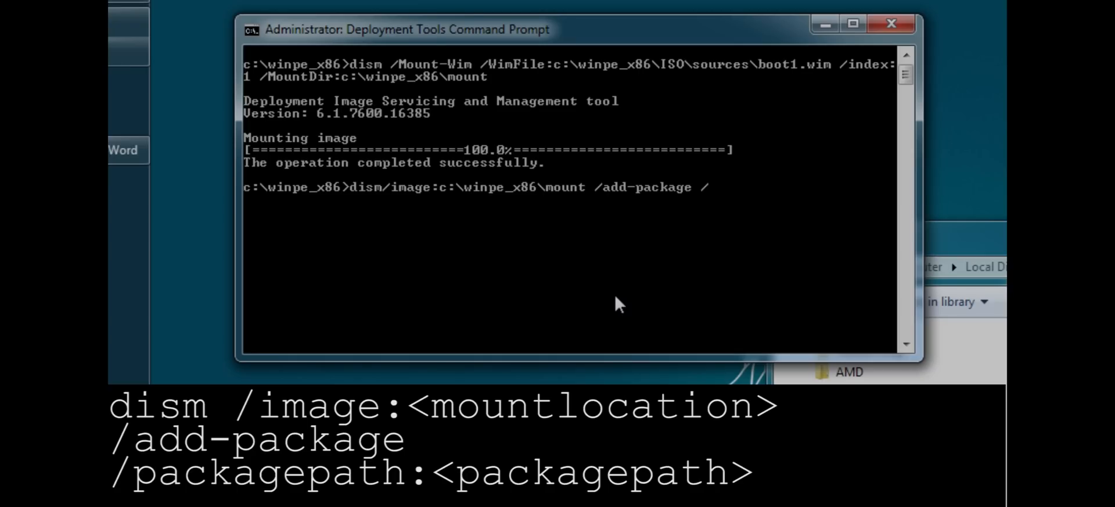
pyautogui.write('pat')
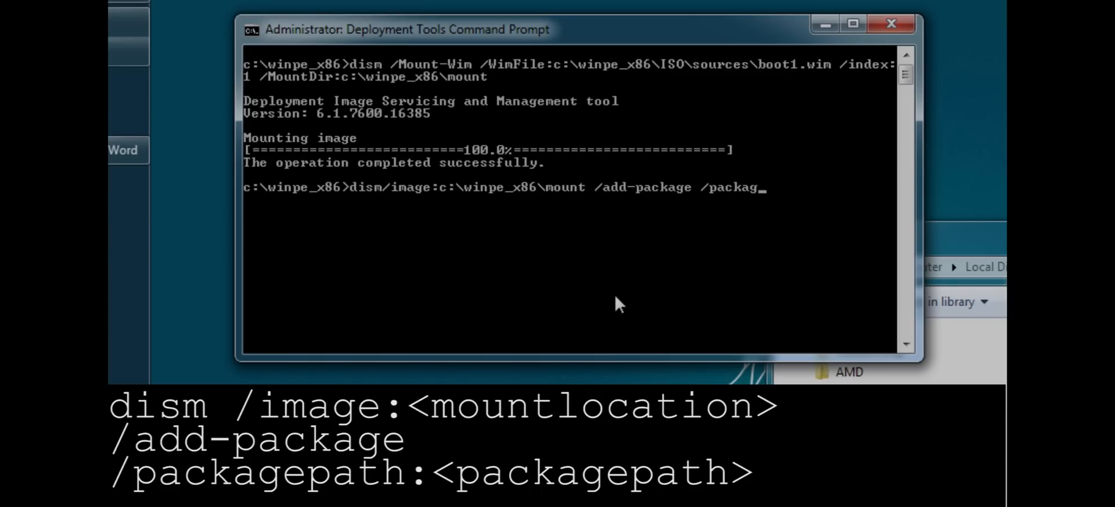
pyautogui.write('epath:c')
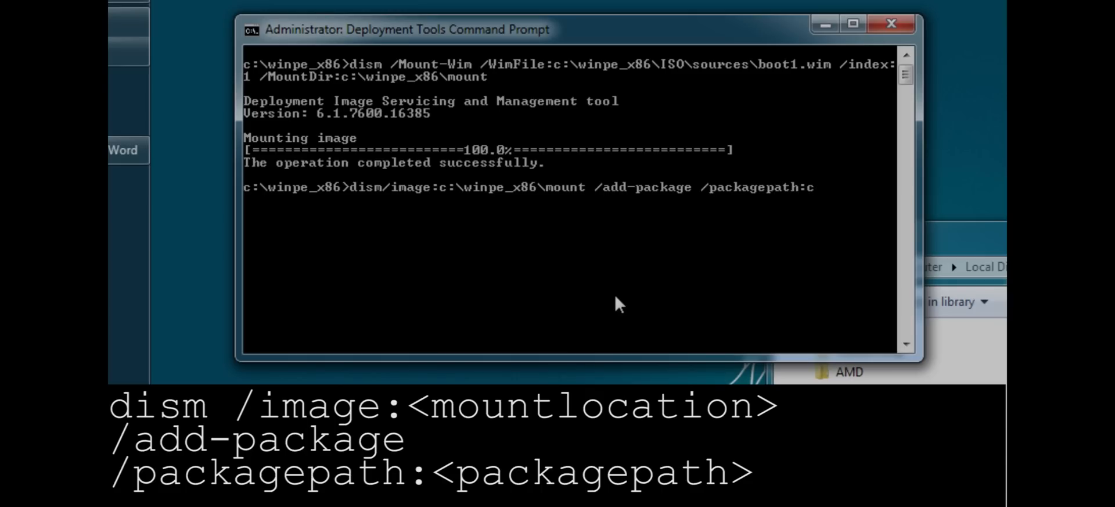
pyautogui.moveTo(324, 381)
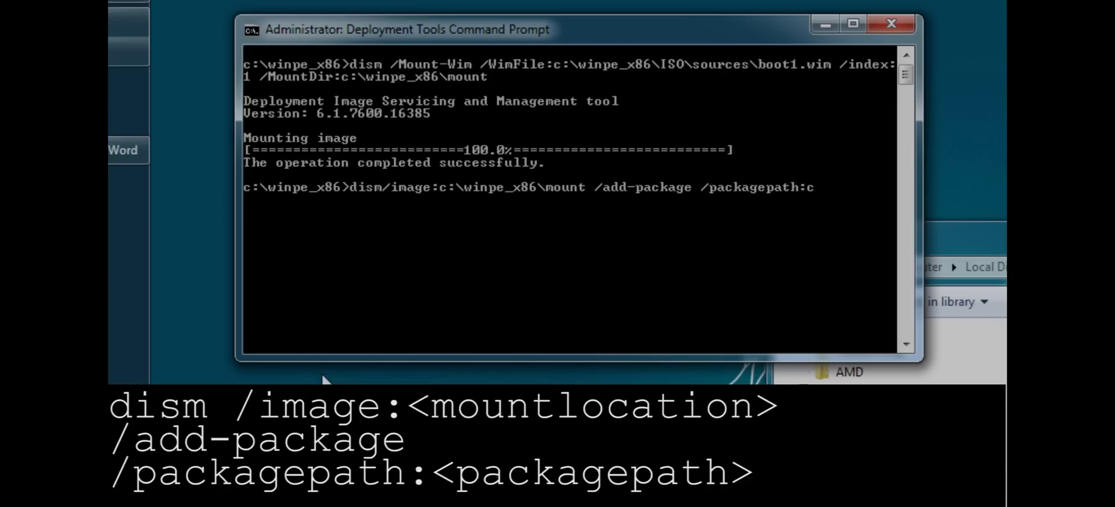
pyautogui.moveTo(286, 291)
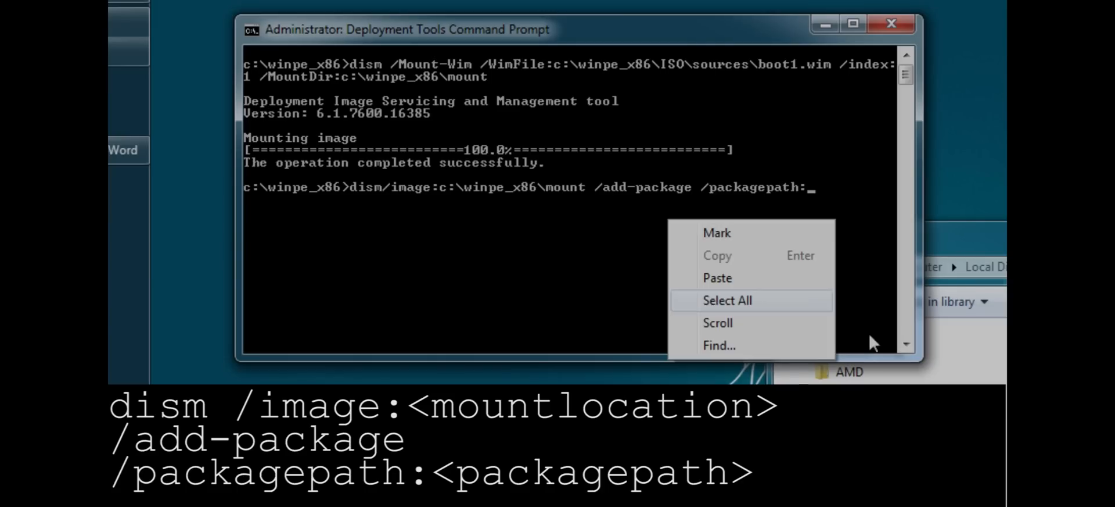
# - Paste the package path into the dism command from the right-click menu
pyautogui.click(717, 278)
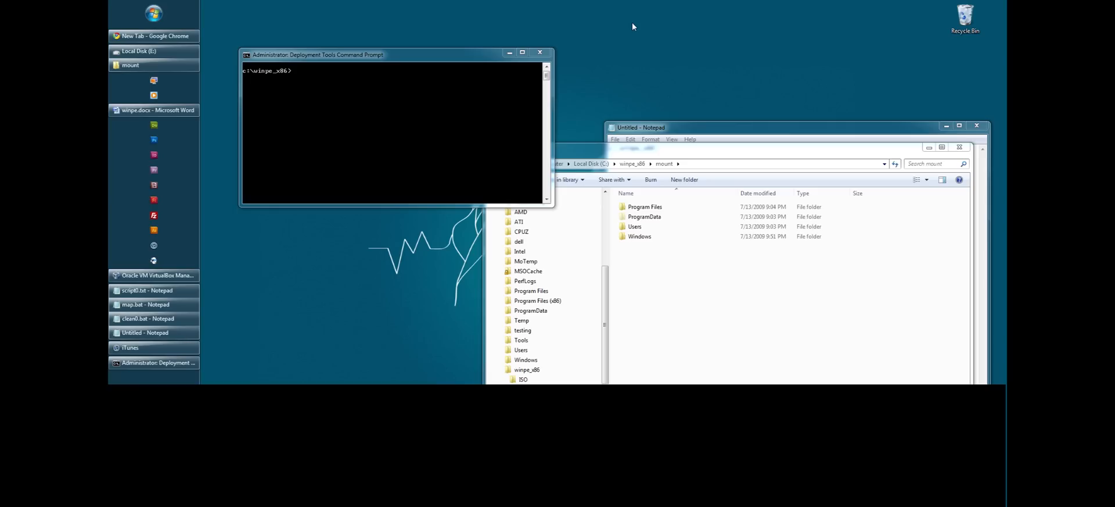
# - Browse Explorer to C:\dell\drivers\R233421\XP and select its full folder path
pyautogui.rightClick(139, 50)
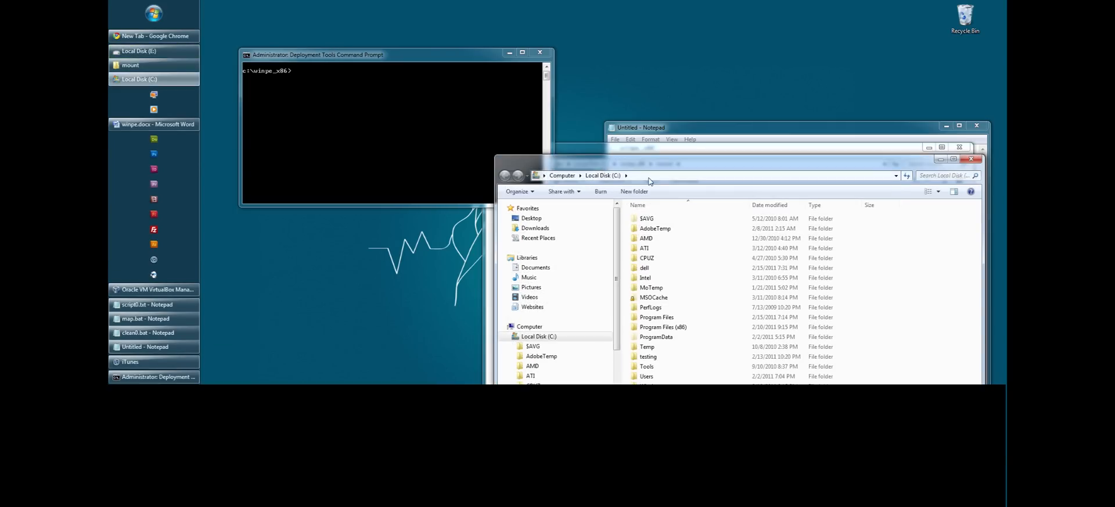
pyautogui.doubleClick(644, 267)
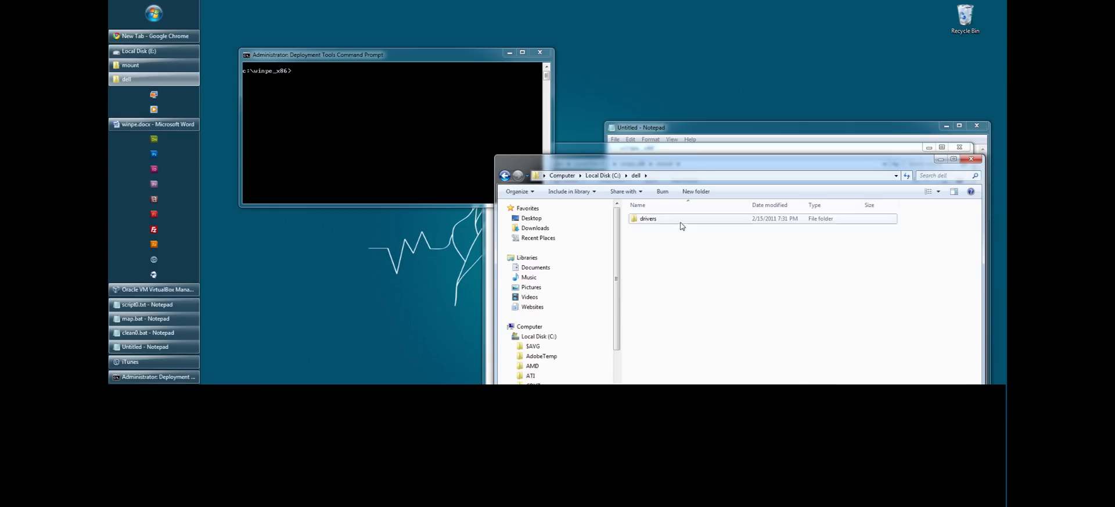
pyautogui.doubleClick(647, 219)
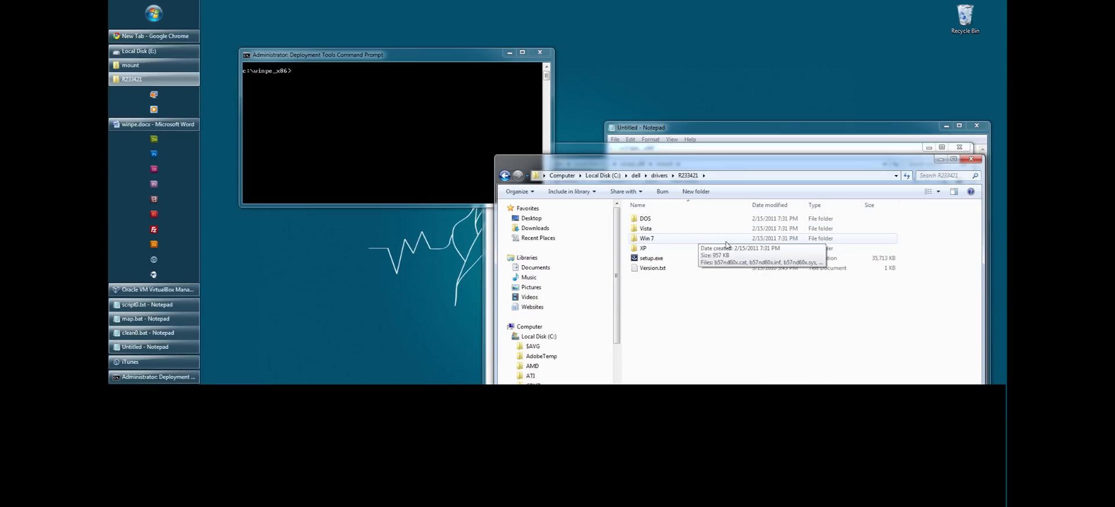
pyautogui.moveTo(669, 249)
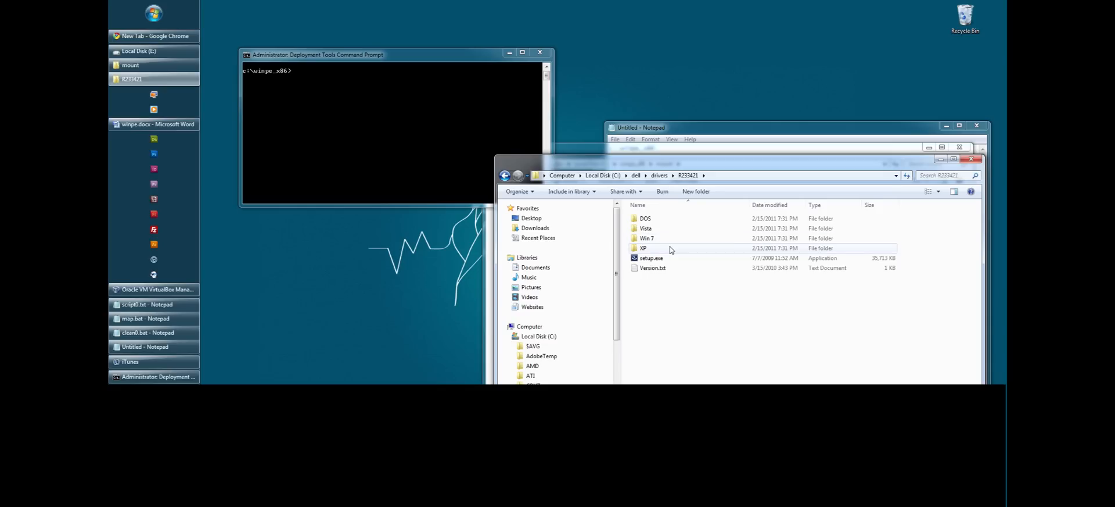
pyautogui.moveTo(643, 248)
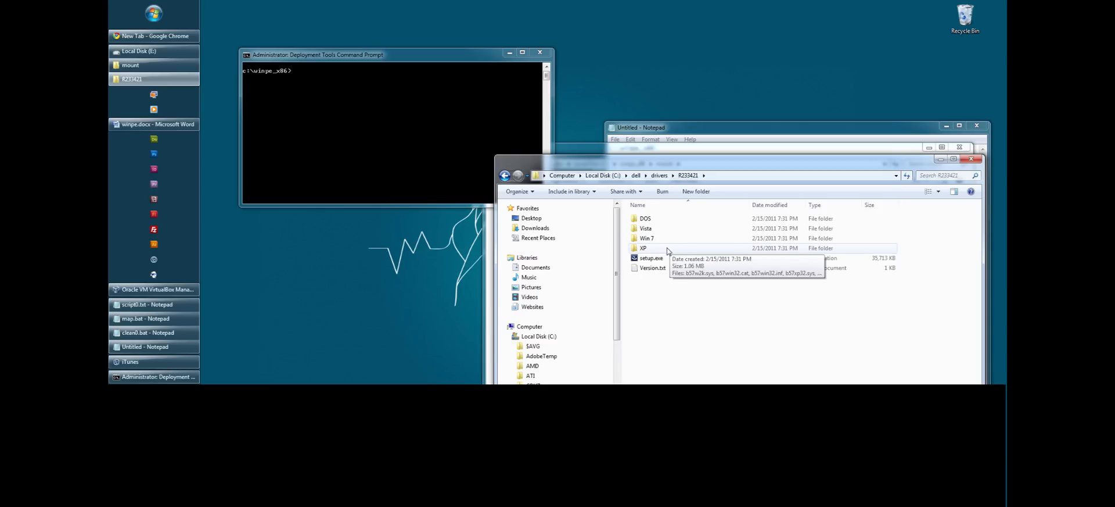
pyautogui.doubleClick(643, 247)
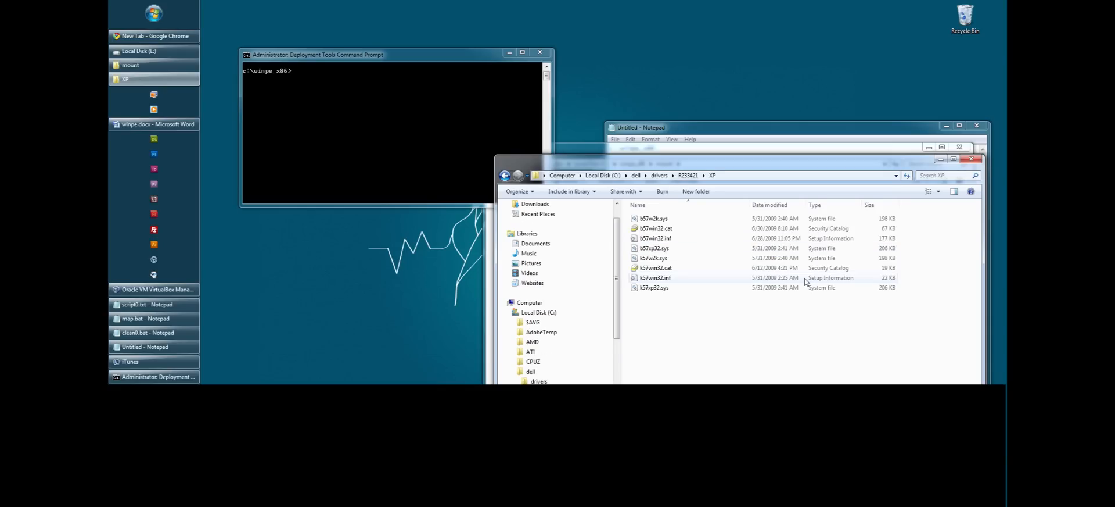
pyautogui.moveTo(702, 238)
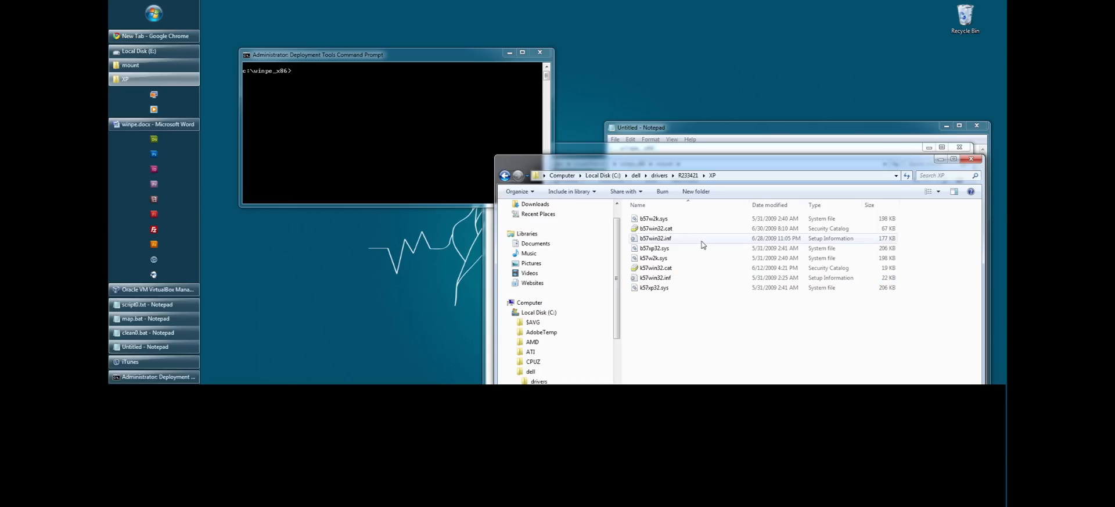
pyautogui.moveTo(676, 238)
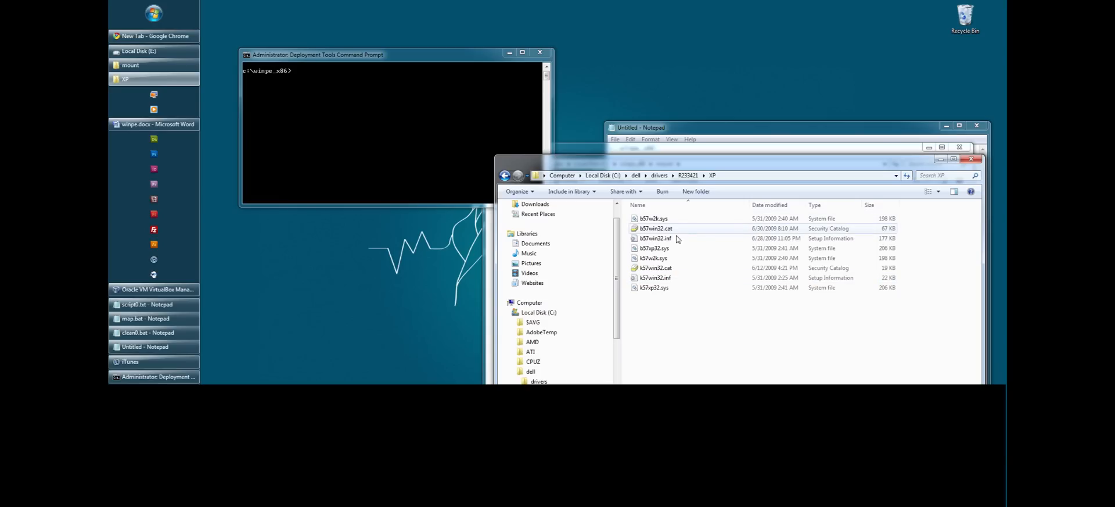
pyautogui.moveTo(656, 238)
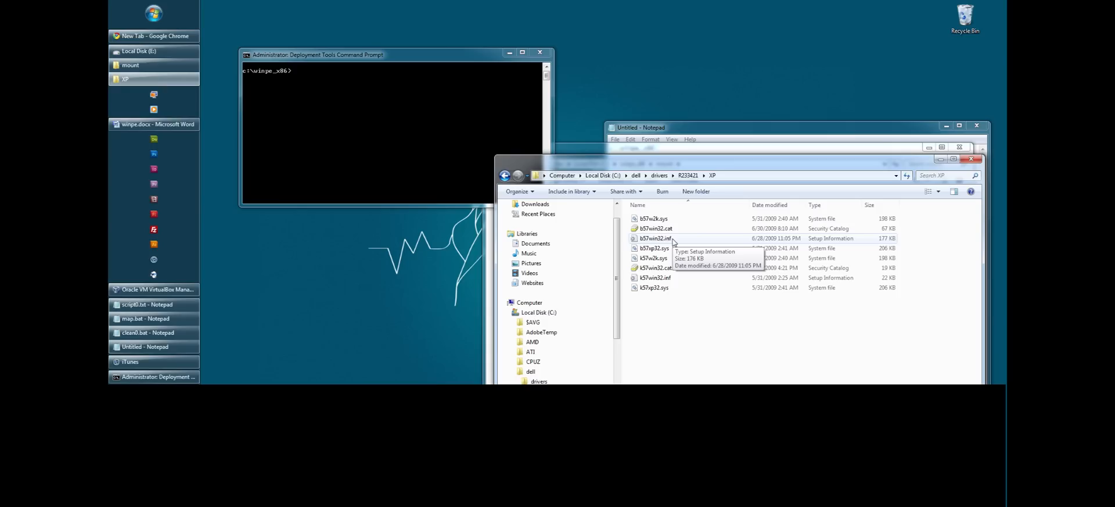
pyautogui.moveTo(840, 178)
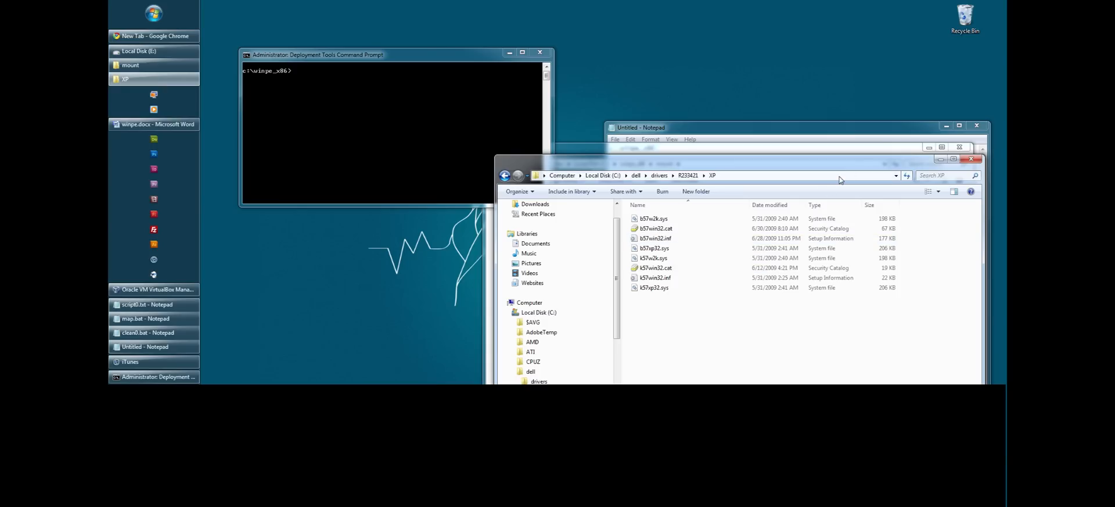
pyautogui.click(711, 176)
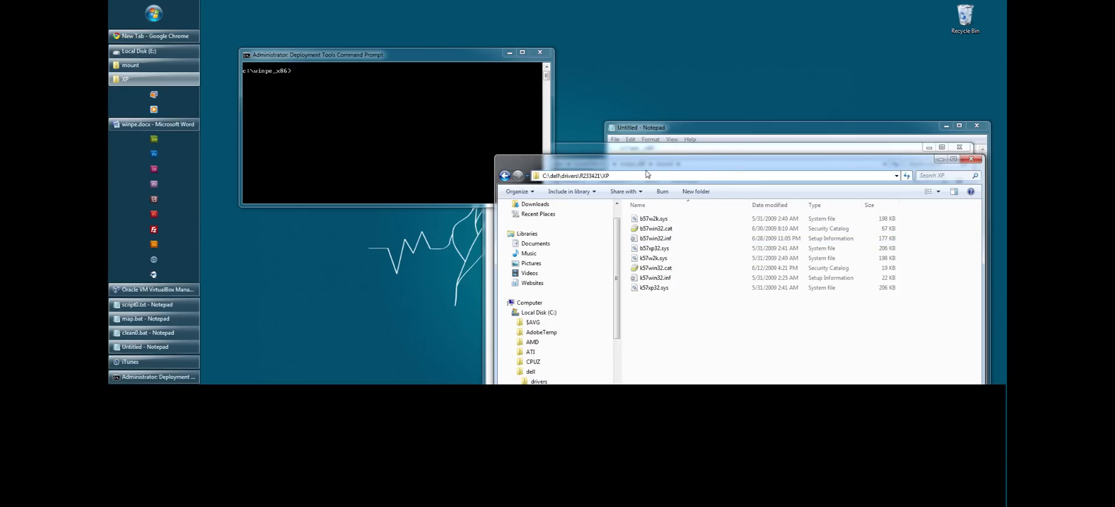
pyautogui.click(576, 176)
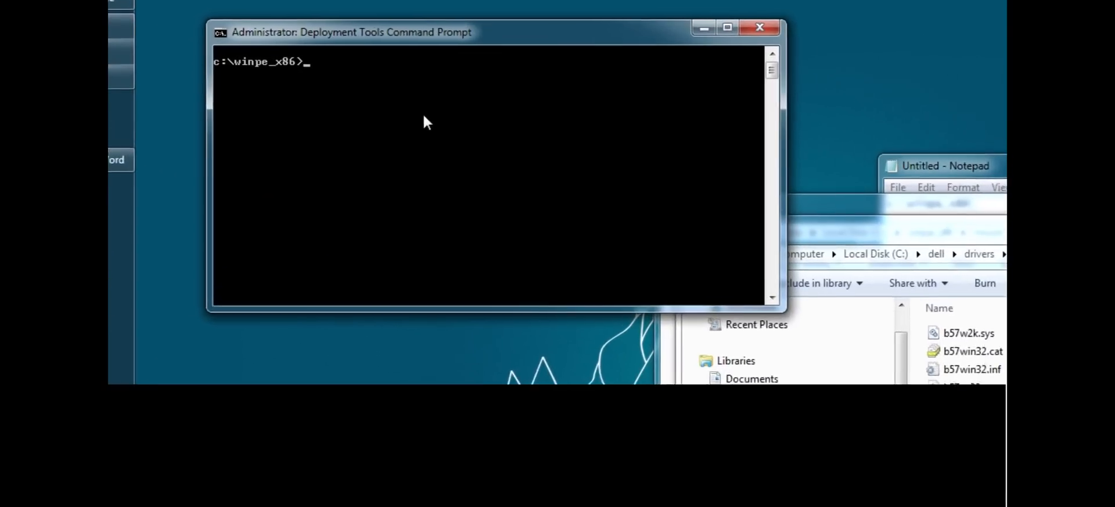
# - Type 'dism /image:c:\winpe_x86\mount /add-driver /driver:', fixing the mistyped driver option
pyautogui.write('di')
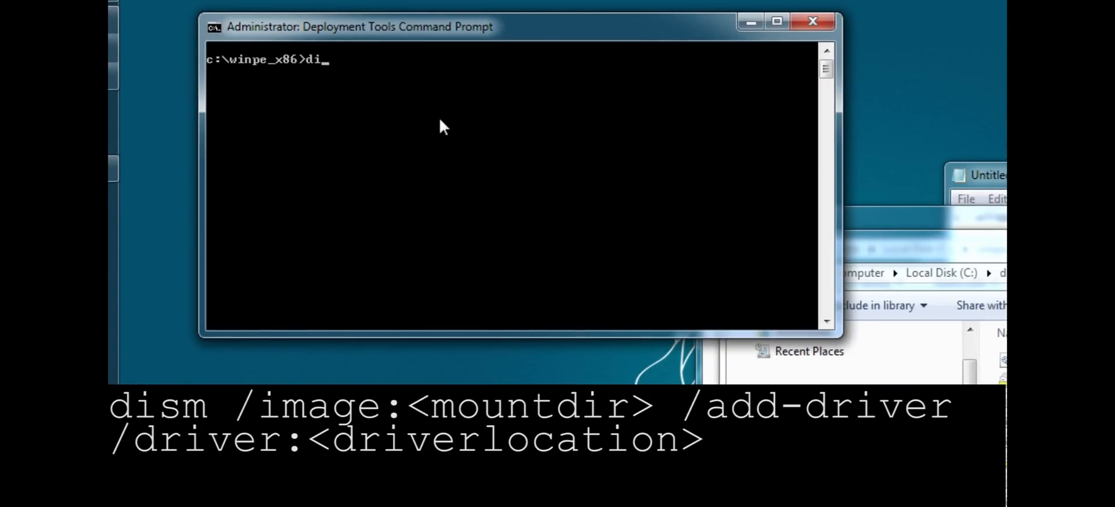
pyautogui.write('sm')
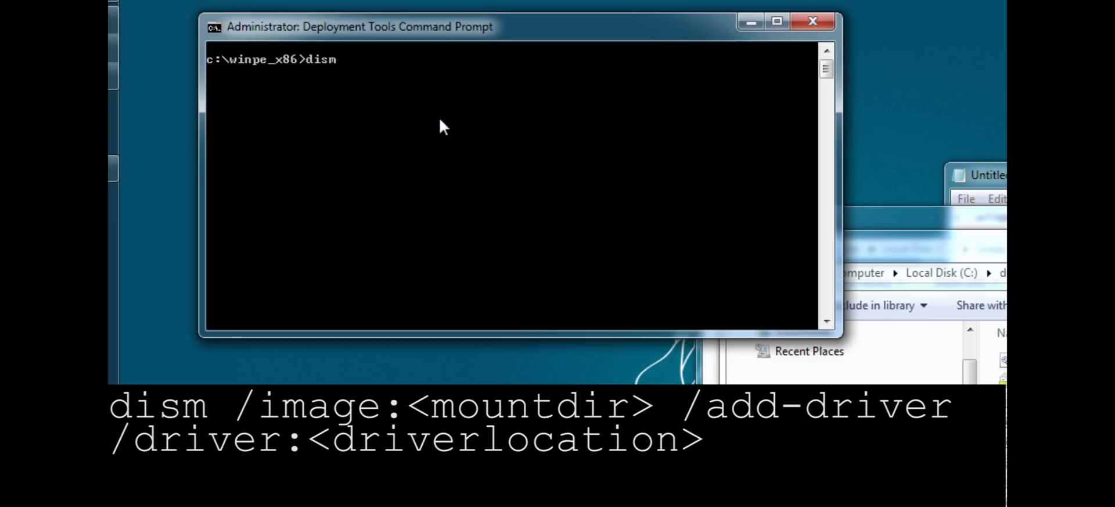
pyautogui.write('/image')
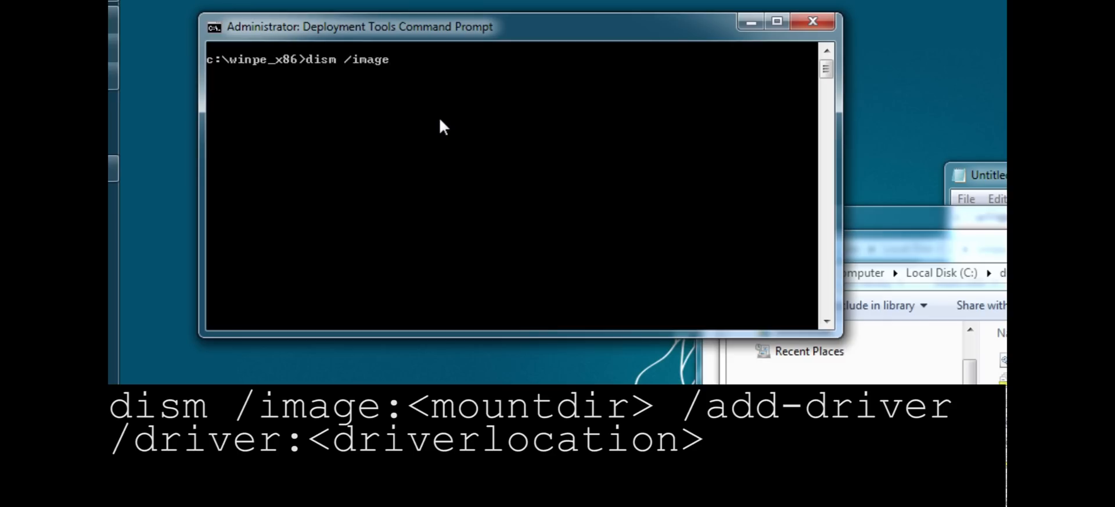
pyautogui.write(':c')
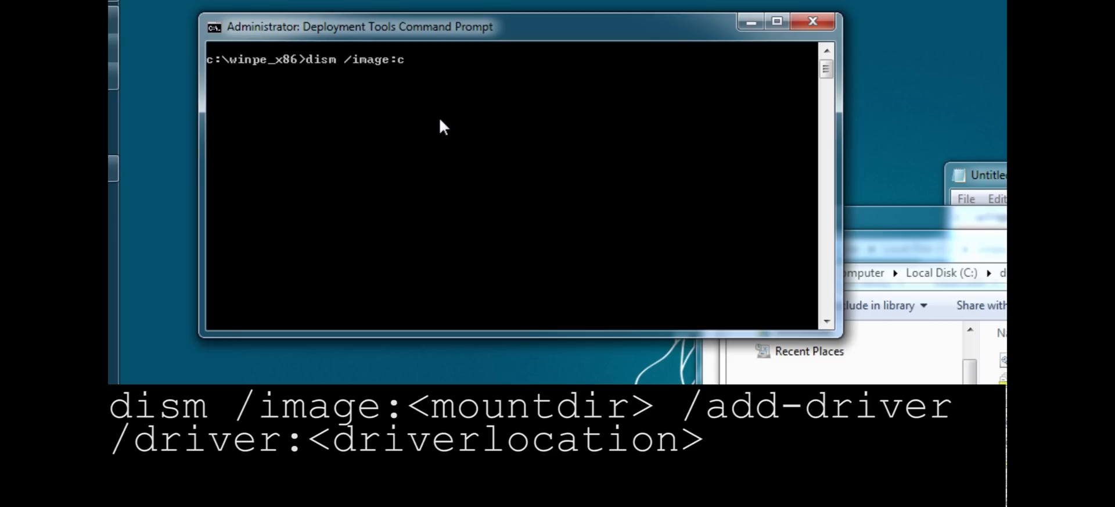
pyautogui.write(':\\winpe_x86\\')
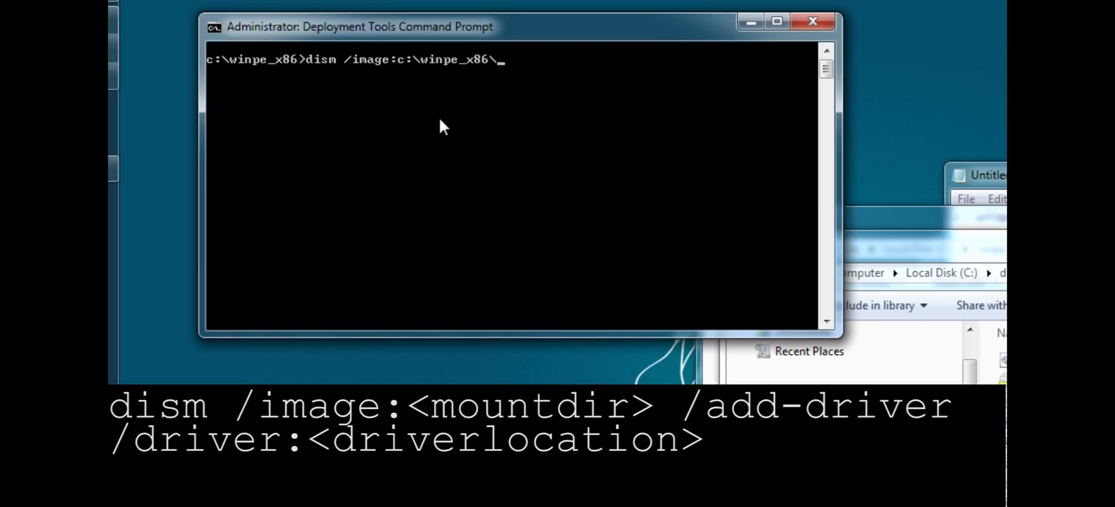
pyautogui.write('mount')
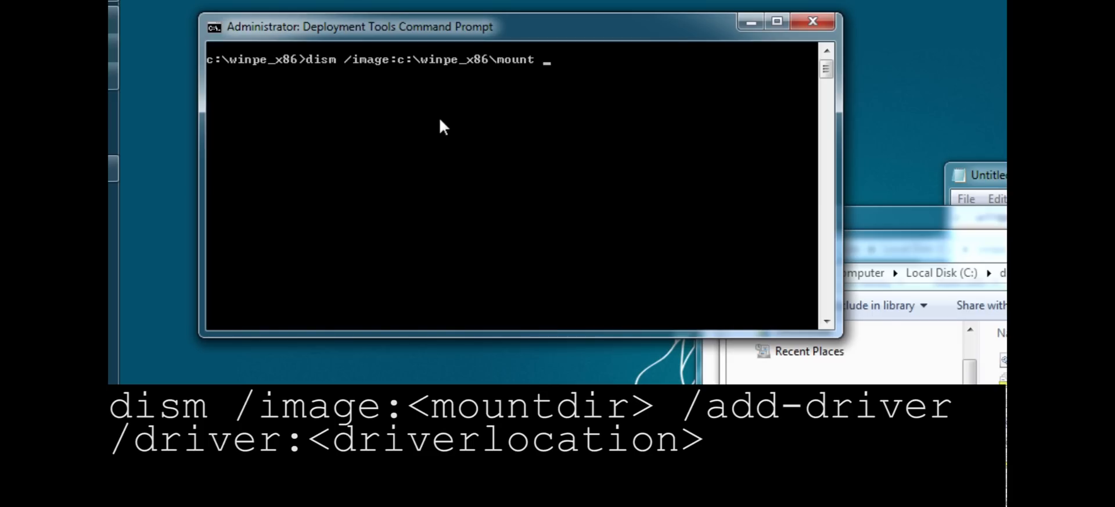
pyautogui.write('/add-drive')
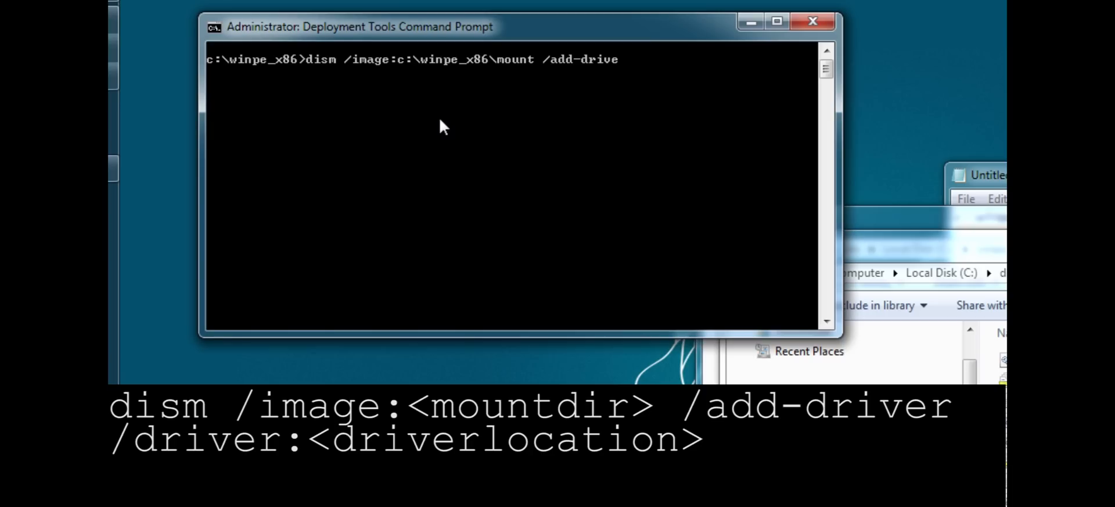
pyautogui.write('/drove')
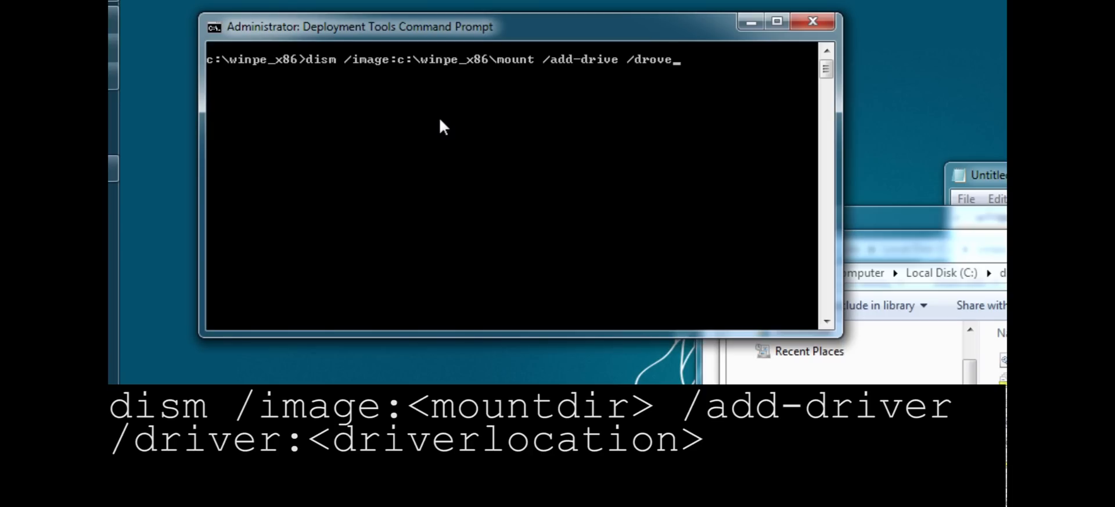
pyautogui.press('Backspace')
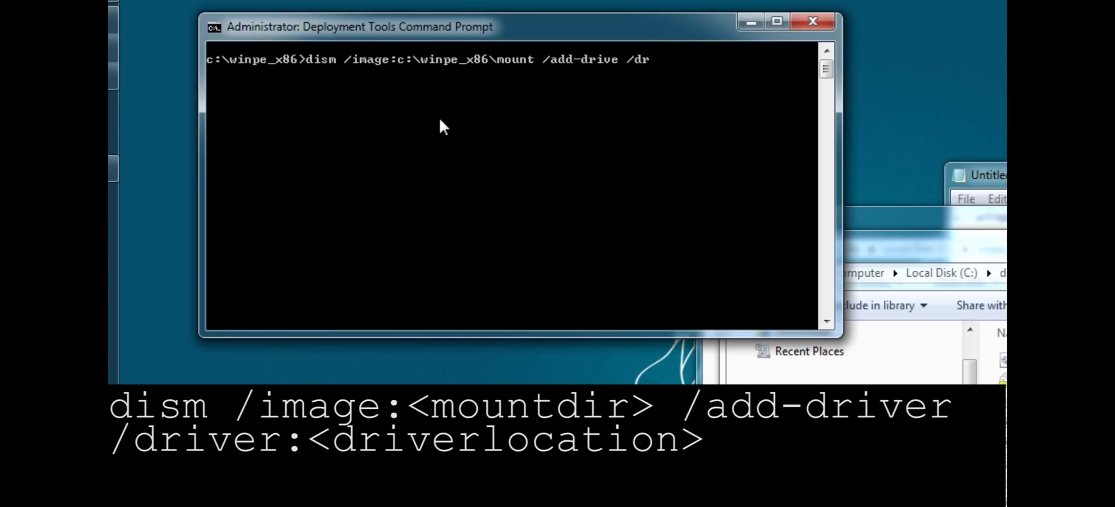
pyautogui.write('iver:')
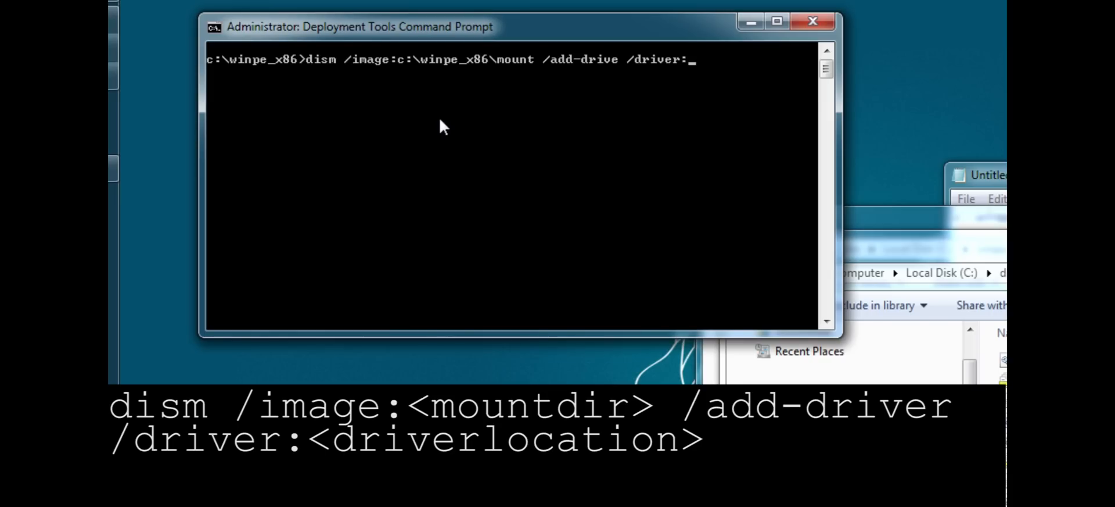
# - Paste the copied XP driver folder path into the command and run it
pyautogui.rightClick(441, 127)
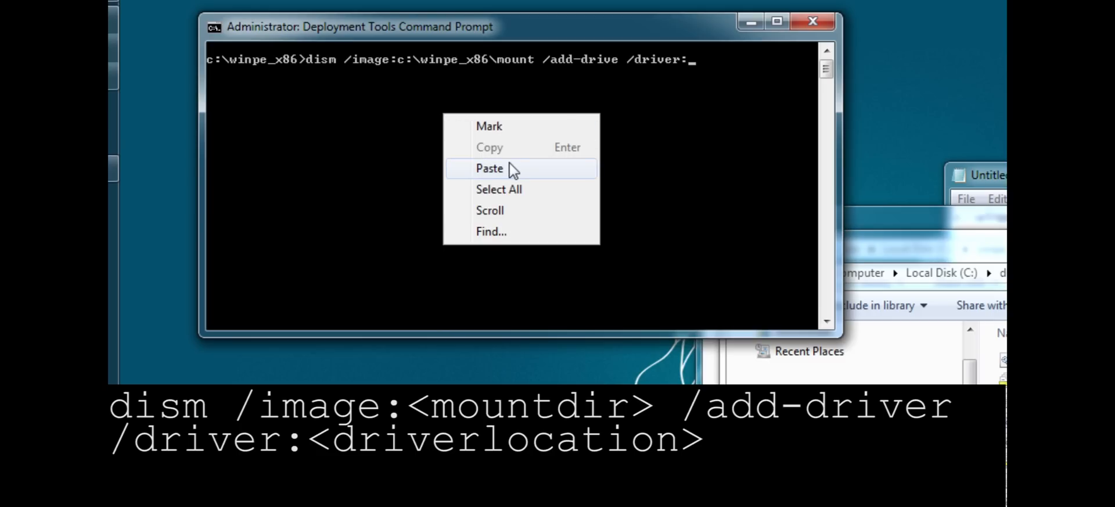
pyautogui.moveTo(530, 169)
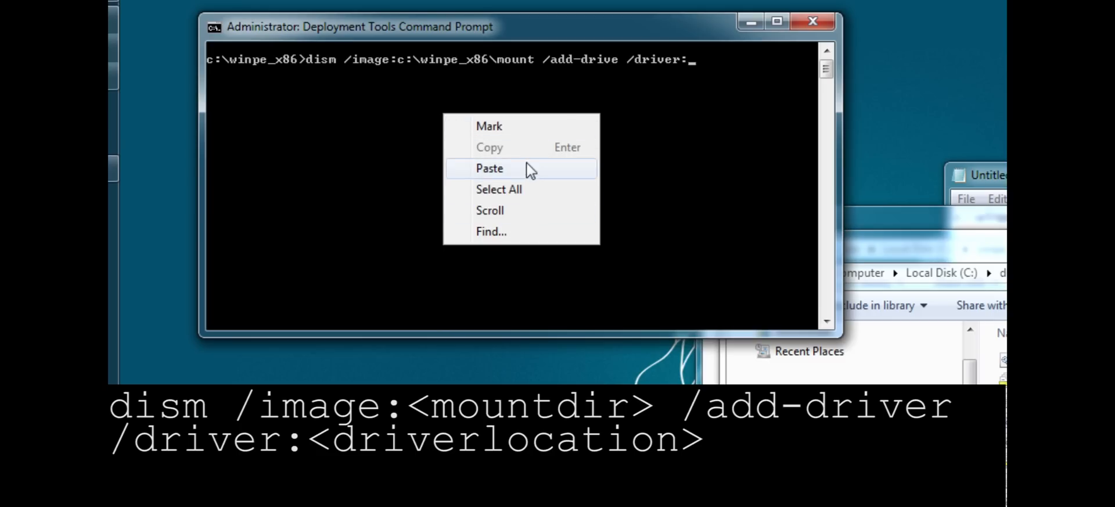
pyautogui.click(489, 168)
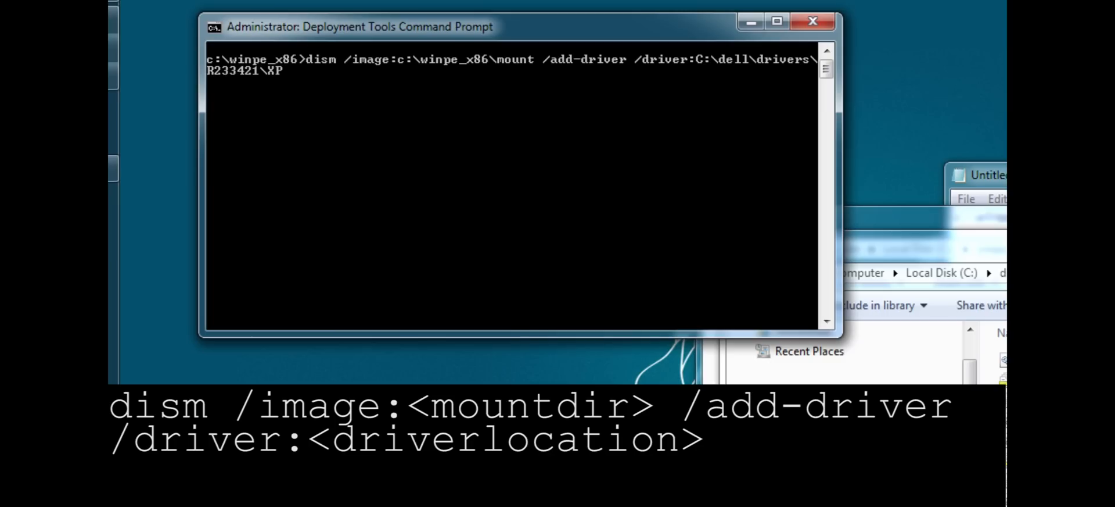
pyautogui.press('Return')
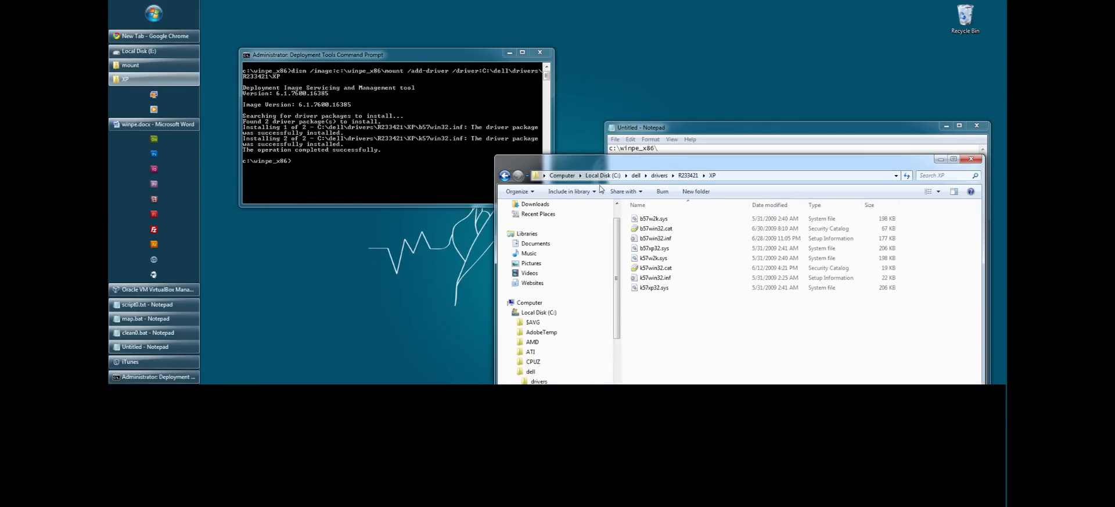
# - After both driver packages install, move Explorer up to the R233421 folder
pyautogui.click(504, 176)
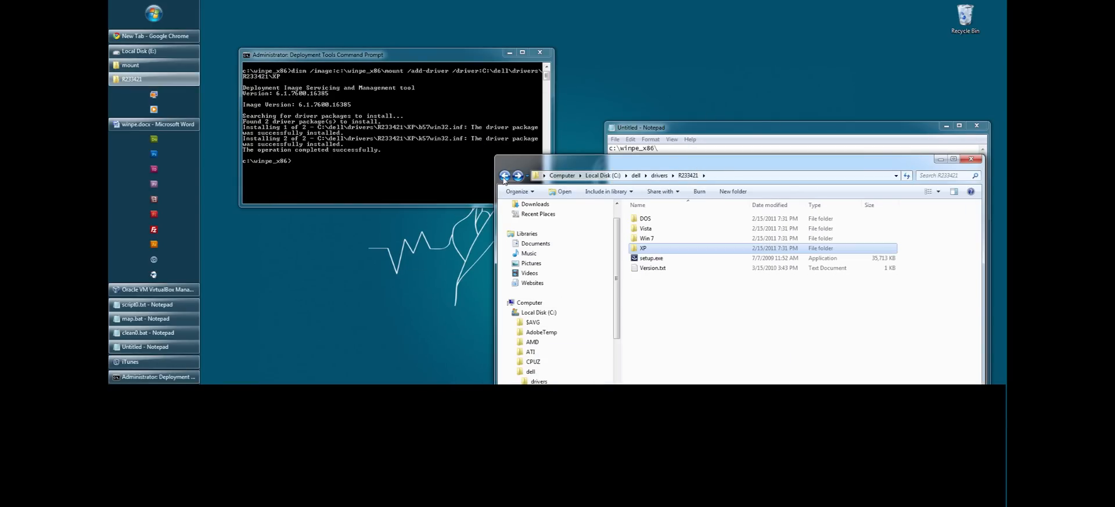